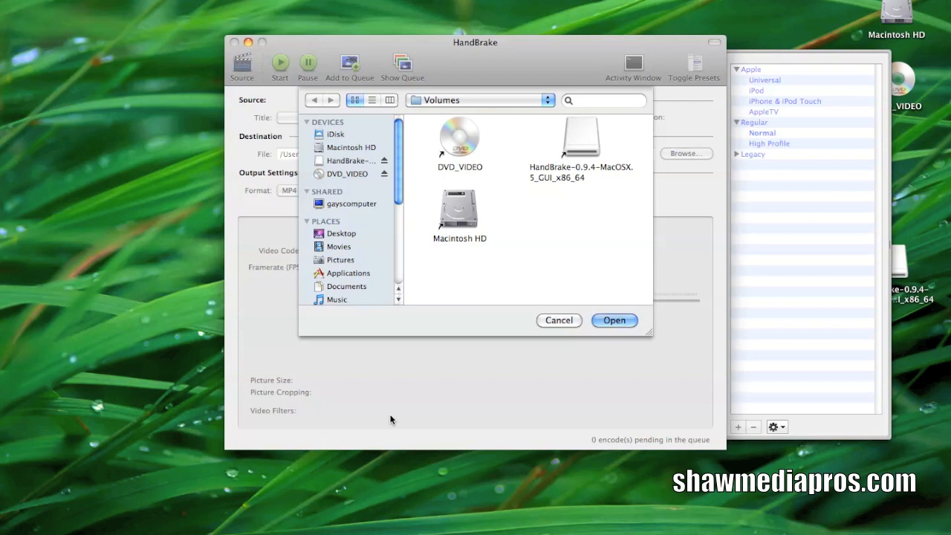
pyautogui.moveTo(447, 143)
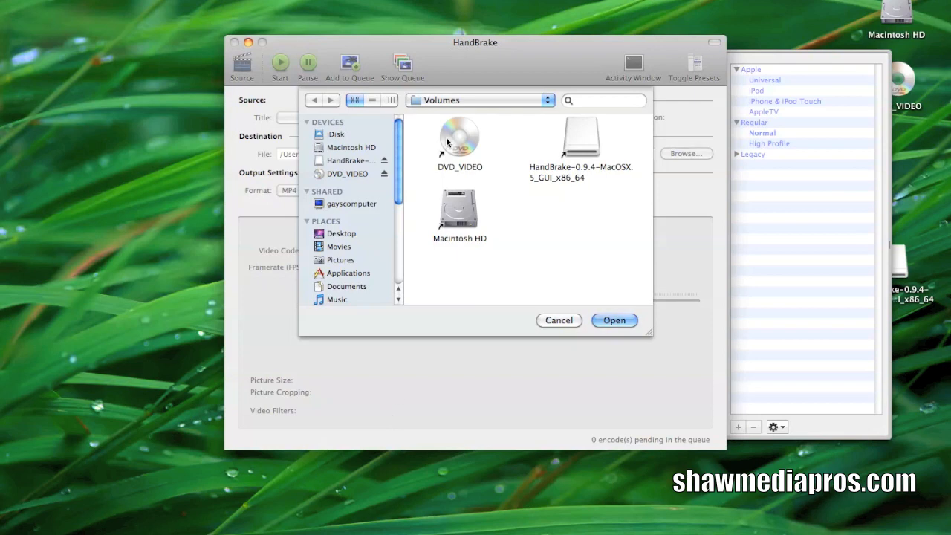
# Select the DVD_VIDEO disc under Volumes as the source and let HandBrake scan it.
pyautogui.click(346, 174)
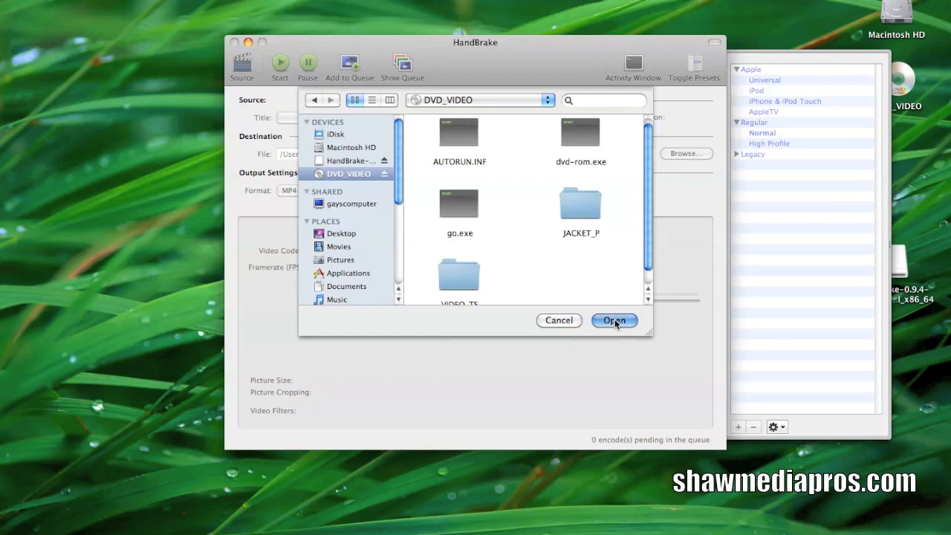
pyautogui.click(614, 320)
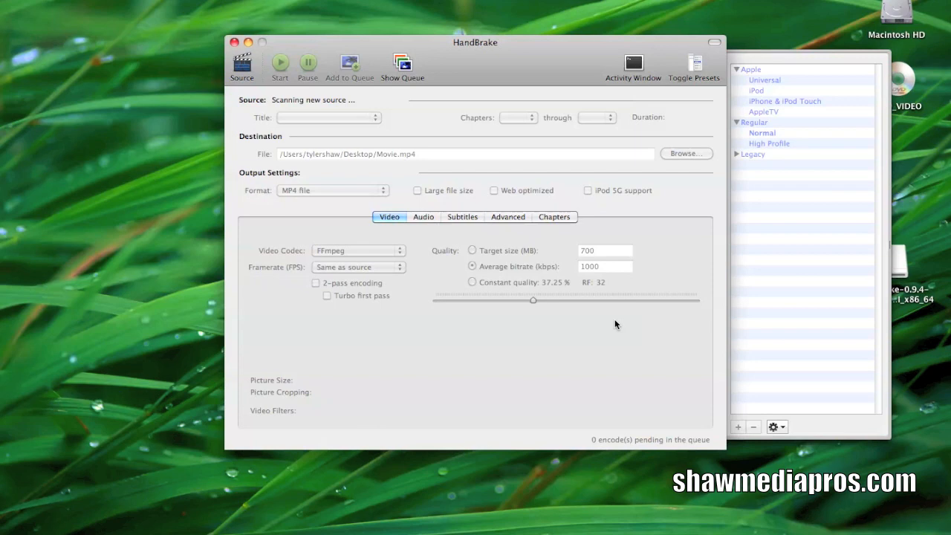
pyautogui.moveTo(415, 172)
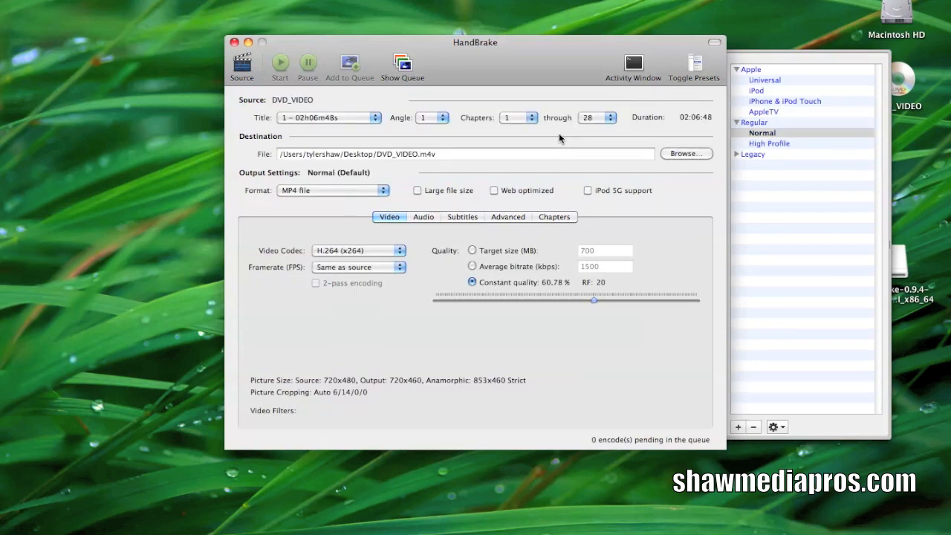
pyautogui.moveTo(500, 162)
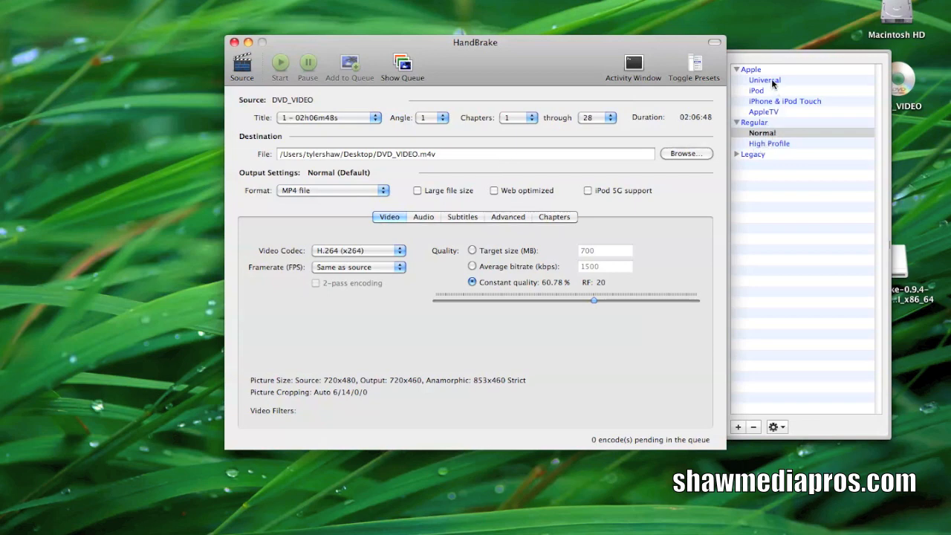
# Apply the Universal preset, review Audio, Subtitles and Chapters, then queue one encode of the title.
pyautogui.click(764, 80)
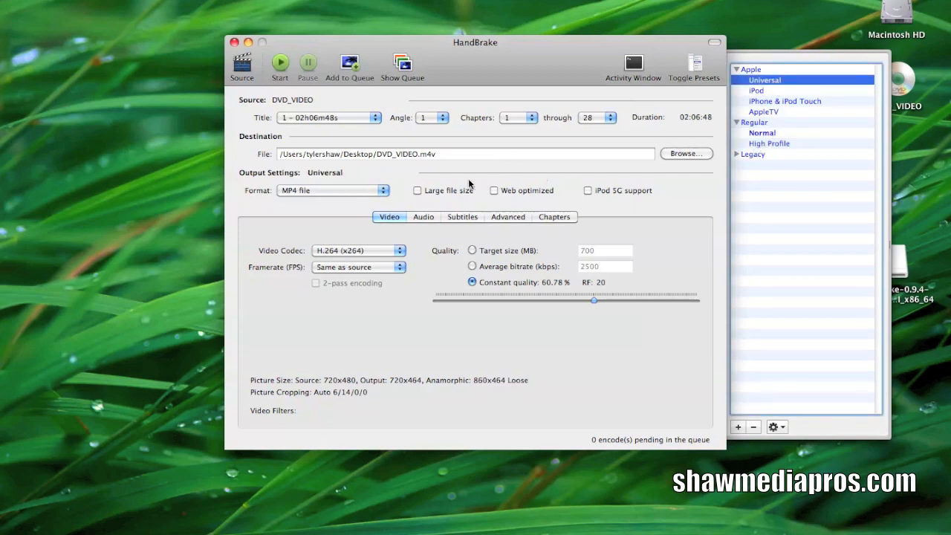
pyautogui.click(423, 216)
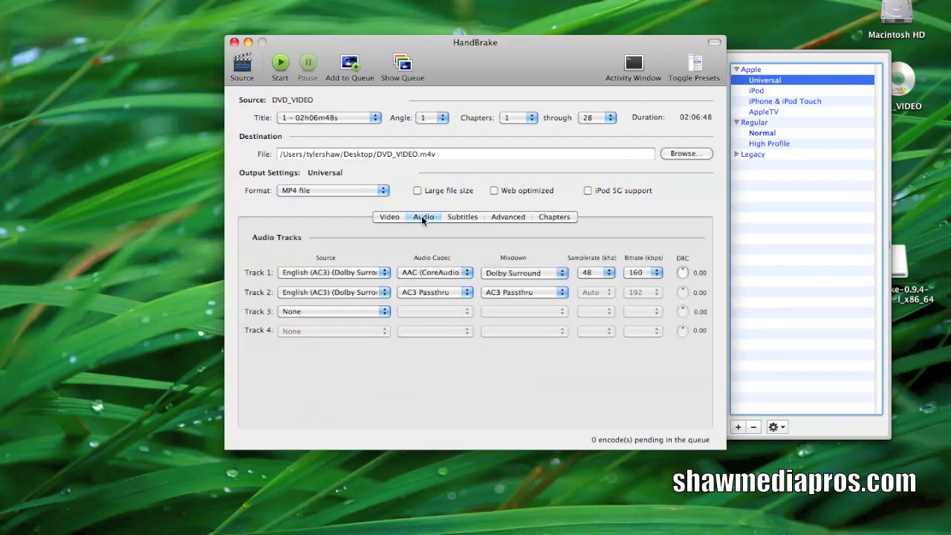
pyautogui.moveTo(454, 219)
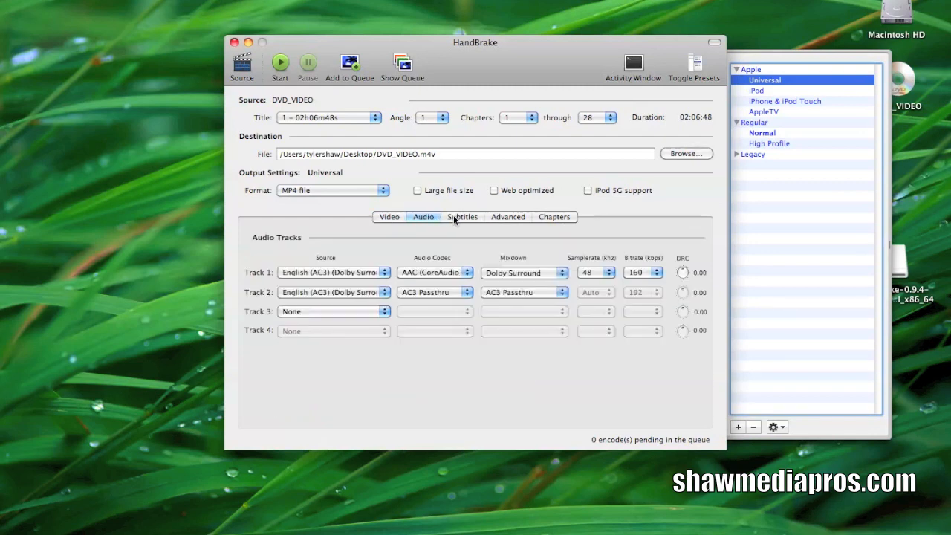
pyautogui.moveTo(386, 273)
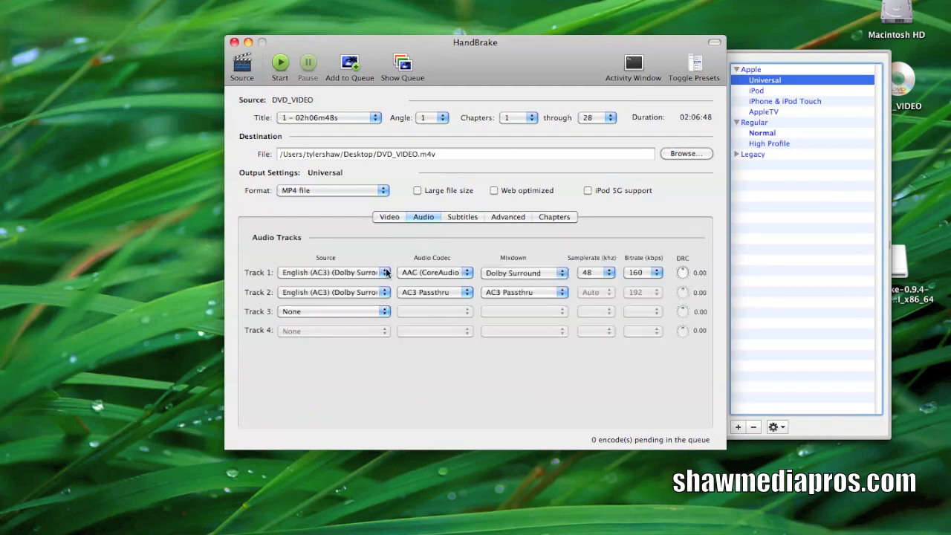
pyautogui.click(462, 216)
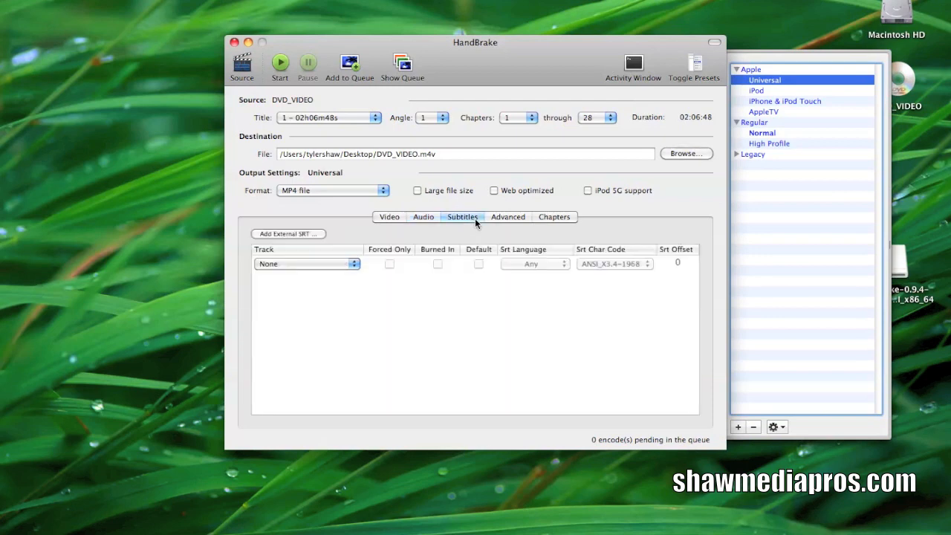
pyautogui.moveTo(508, 216)
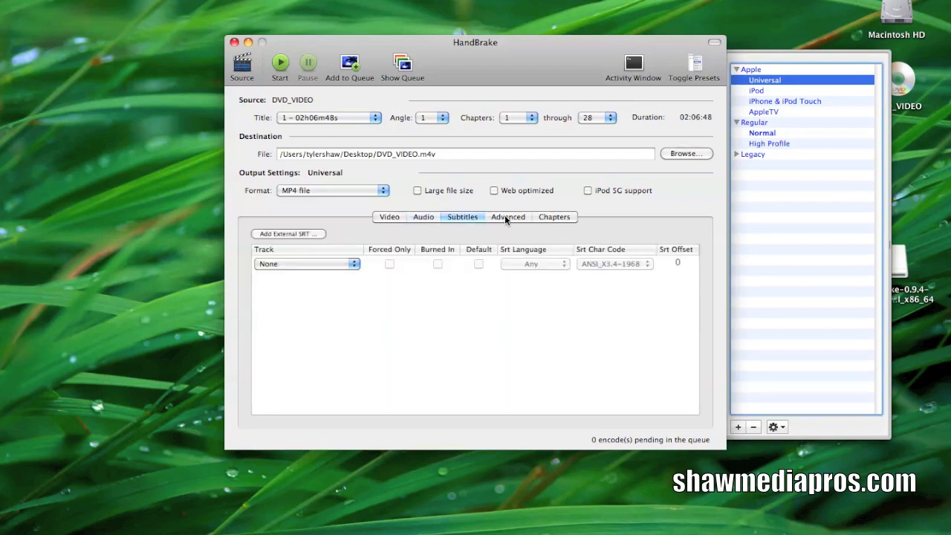
pyautogui.click(553, 217)
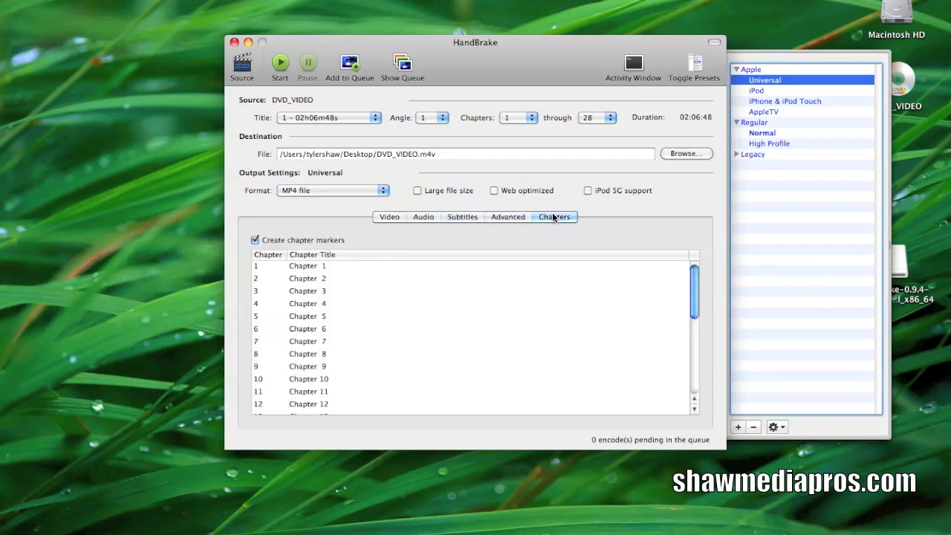
pyautogui.moveTo(420, 273)
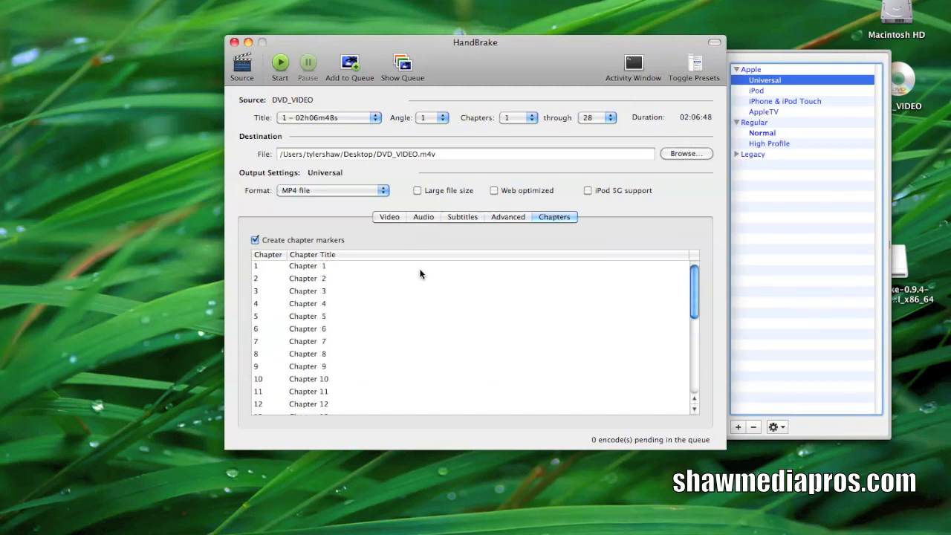
pyautogui.click(388, 216)
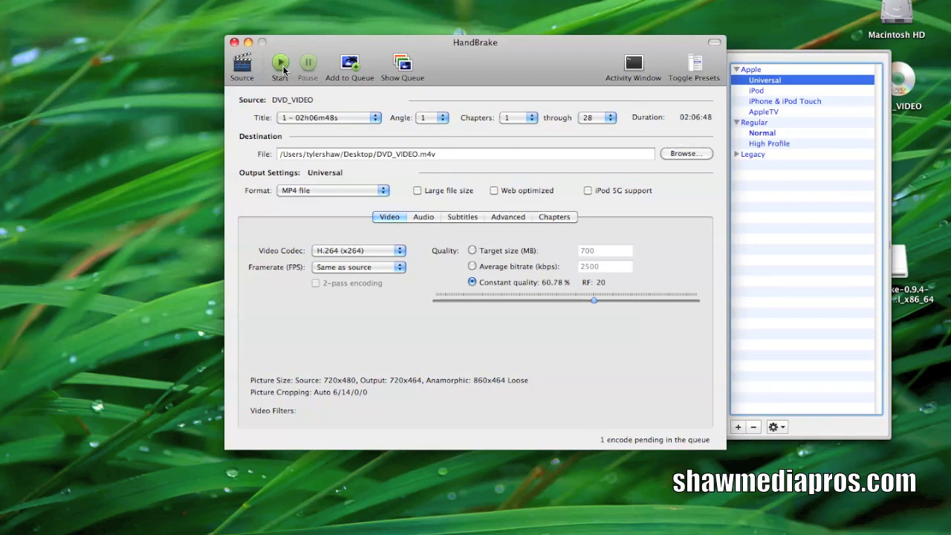
# Start the queued encode so DVD_VIDEO.m4v begins writing to the Desktop.
pyautogui.click(280, 65)
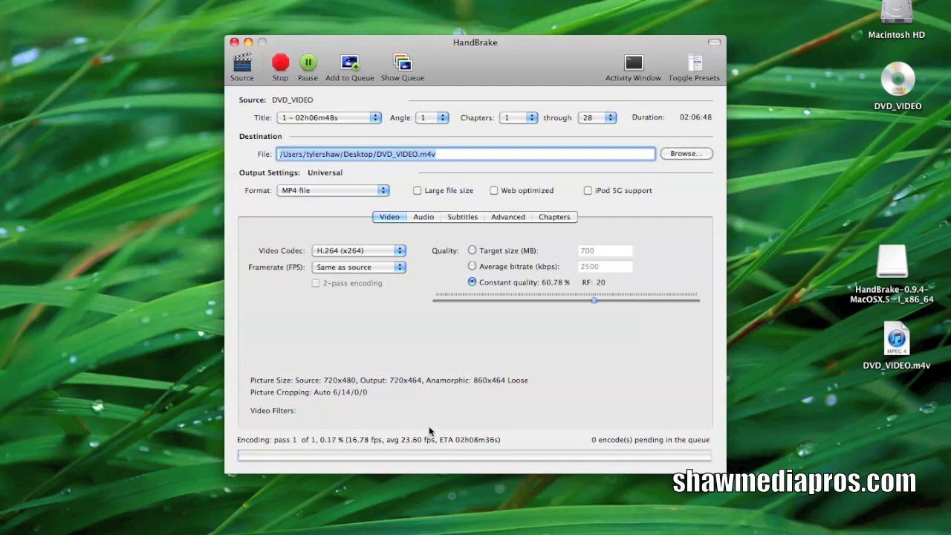
pyautogui.moveTo(435, 341)
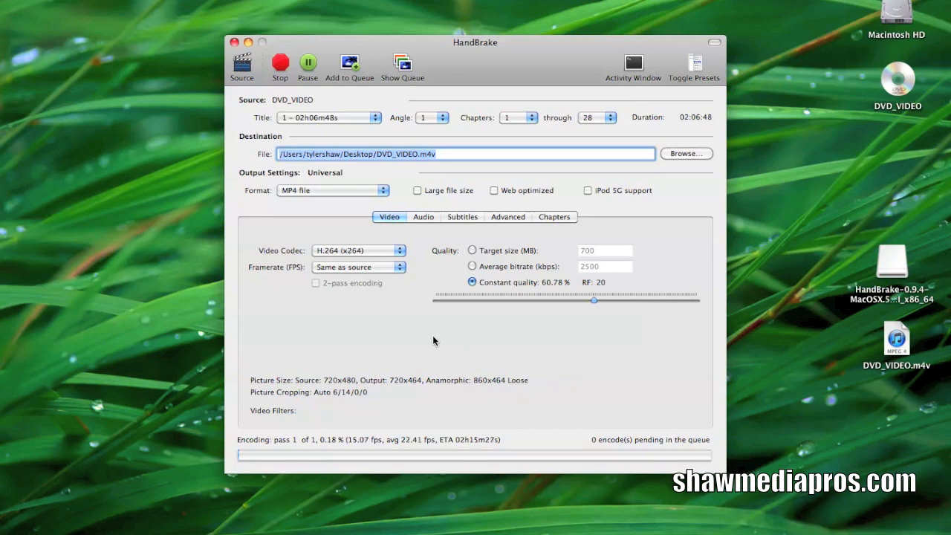
pyautogui.moveTo(912, 379)
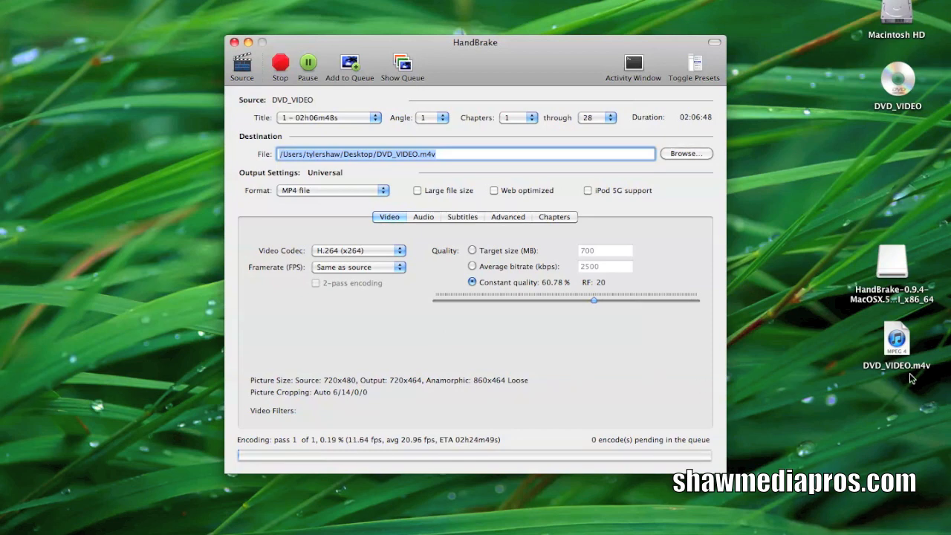
pyautogui.moveTo(891, 364)
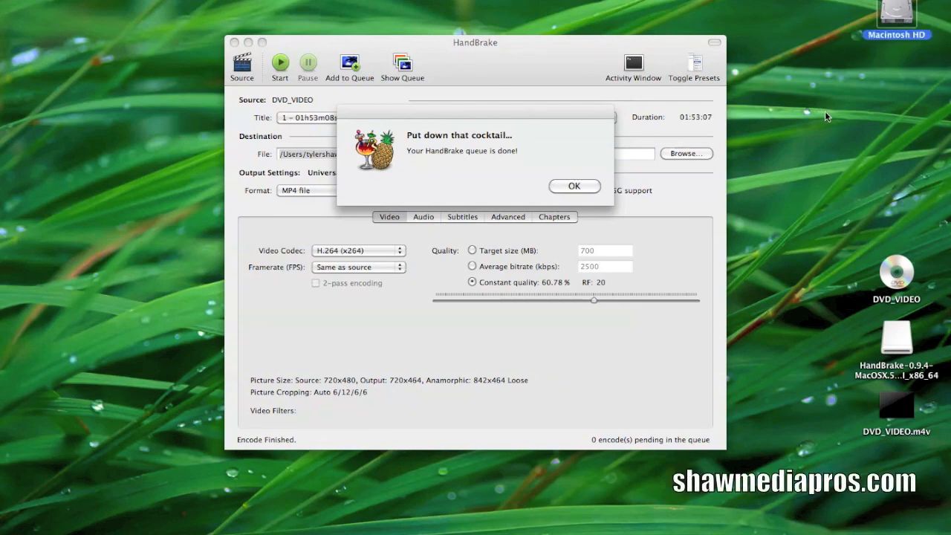
pyautogui.moveTo(635, 340)
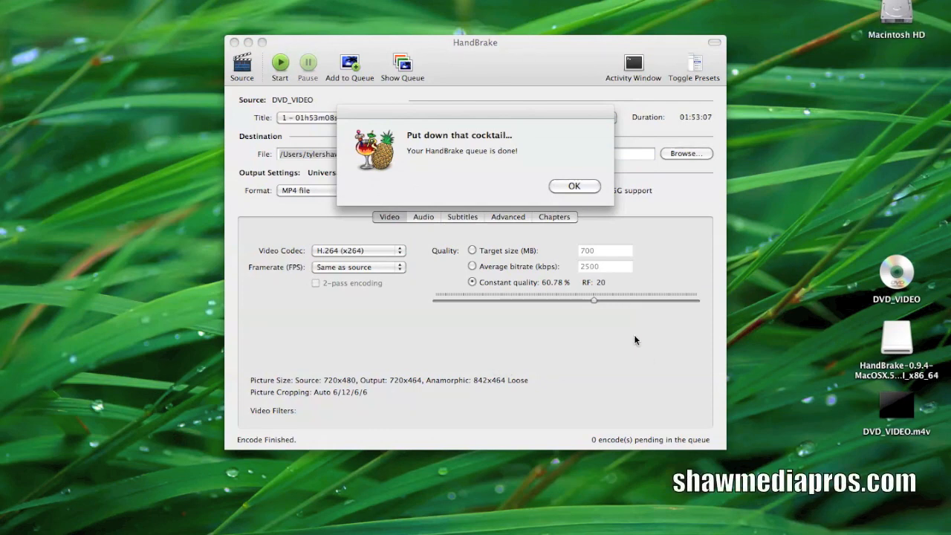
pyautogui.moveTo(598, 205)
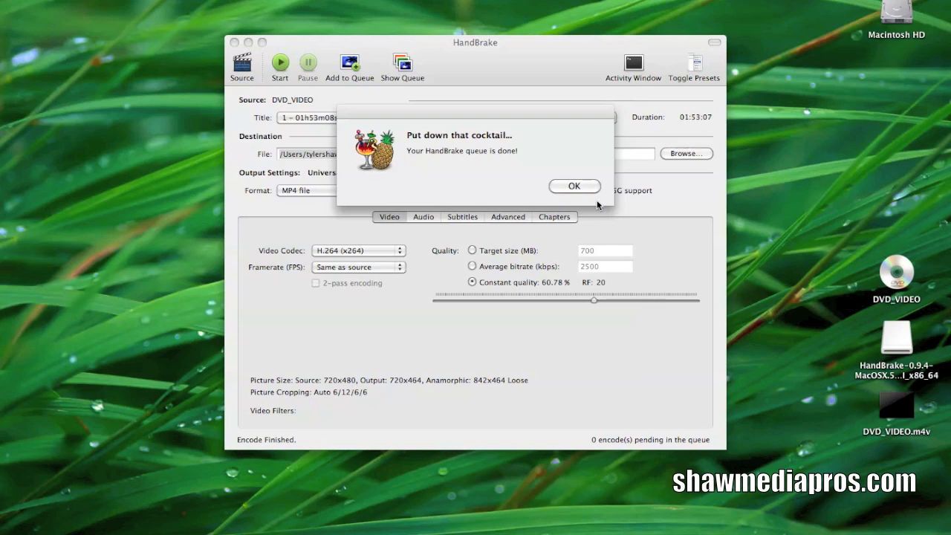
pyautogui.moveTo(610, 238)
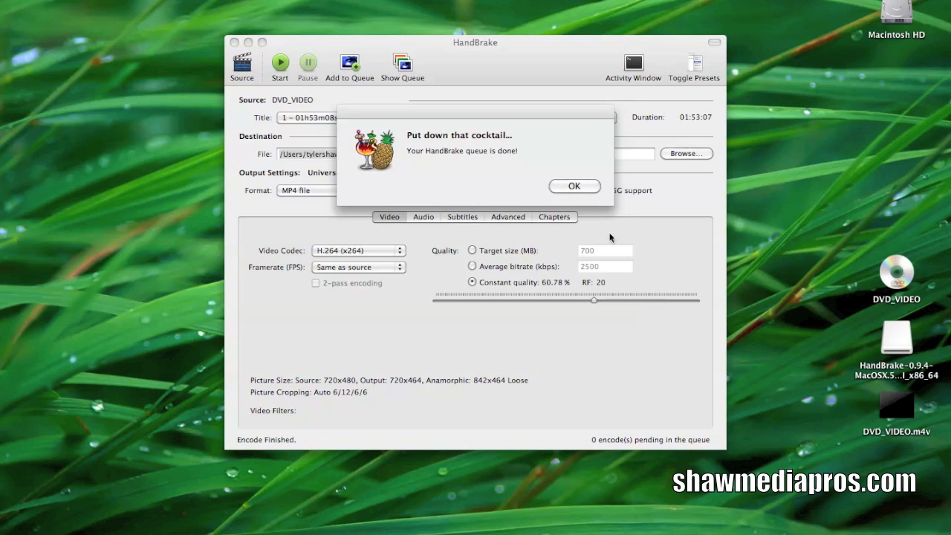
# Acknowledge the queue-done alert and quit HandBrake, leaving DVD_VIDEO.m4v on the Desktop.
pyautogui.click(573, 186)
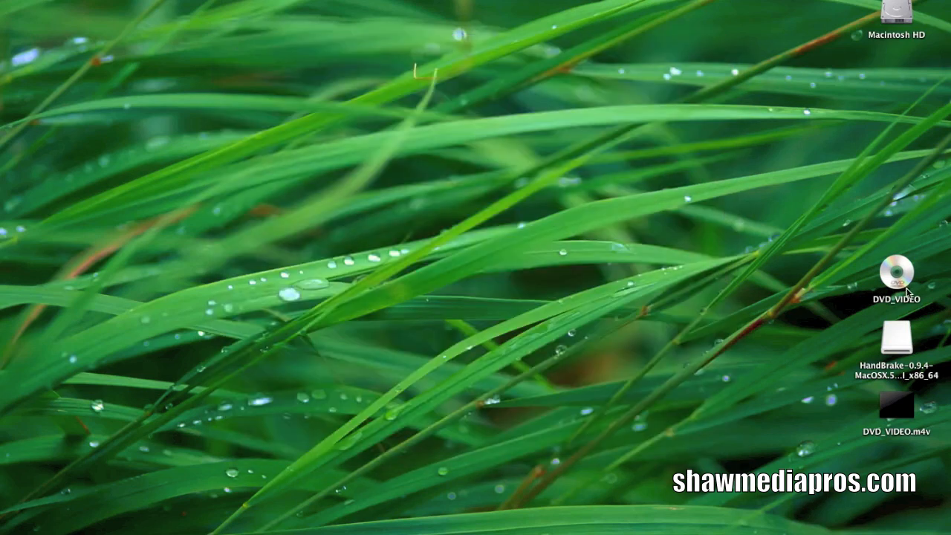
pyautogui.moveTo(904, 340)
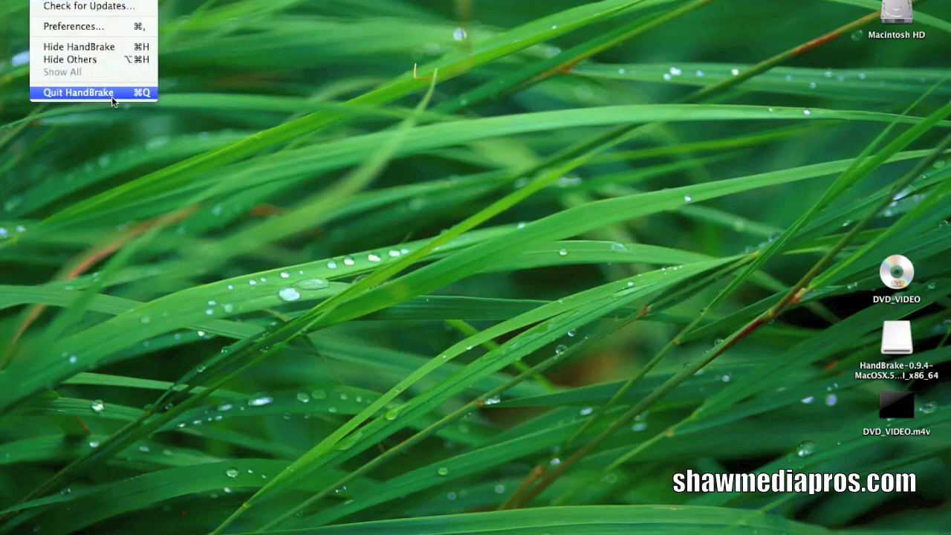
pyautogui.click(78, 92)
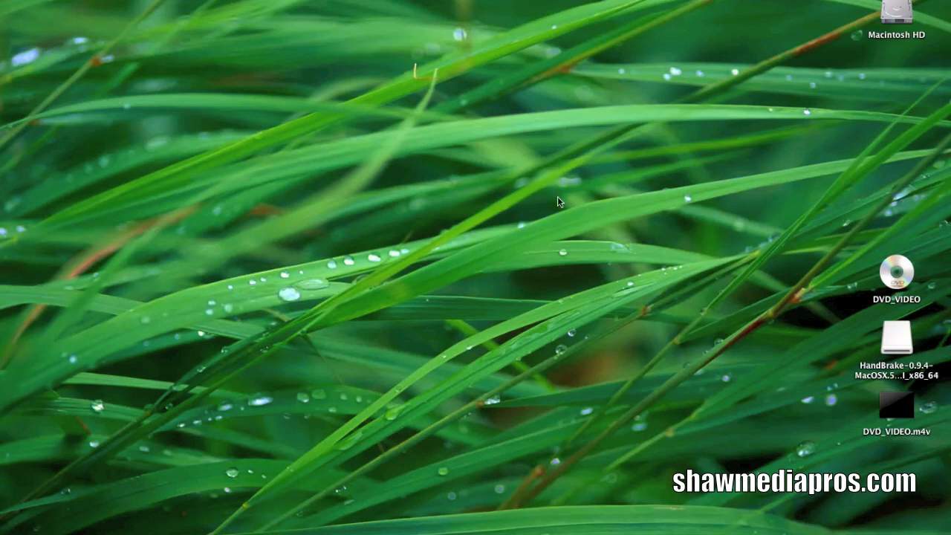
pyautogui.click(896, 339)
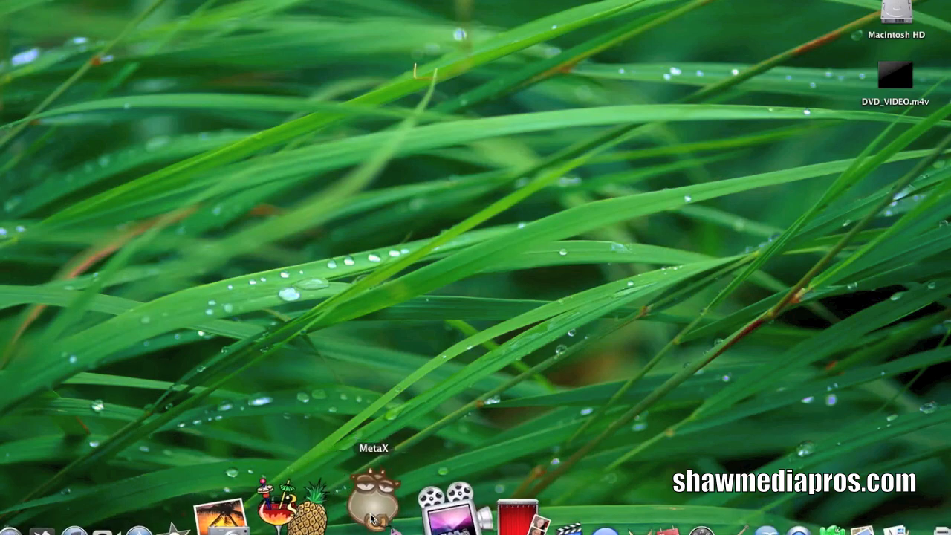
# Launch MetaX from the Dock and pull down its application menu.
pyautogui.click(373, 505)
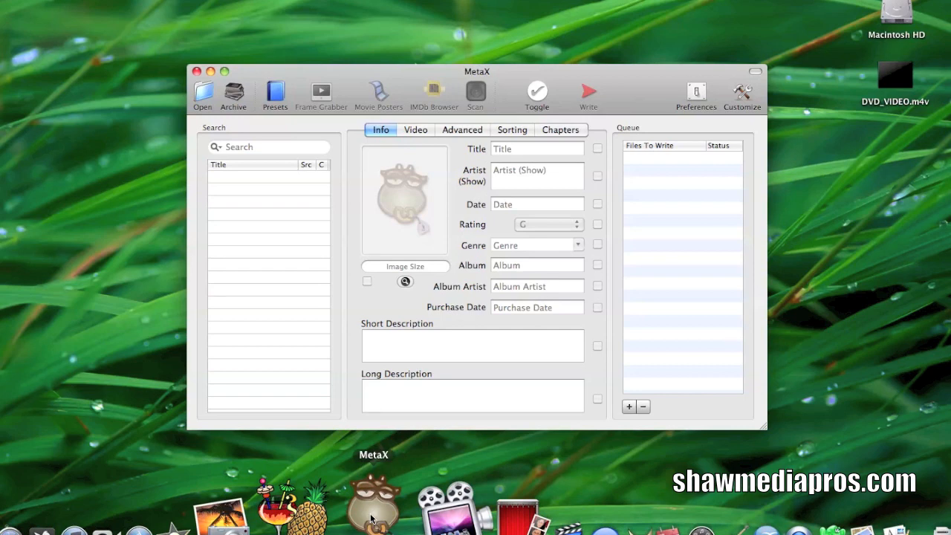
pyautogui.moveTo(338, 473)
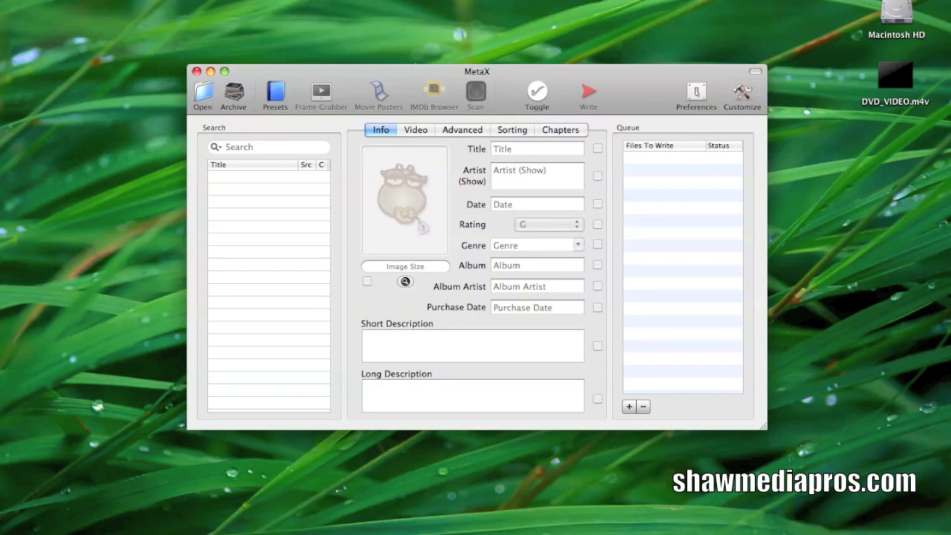
pyautogui.click(37, 4)
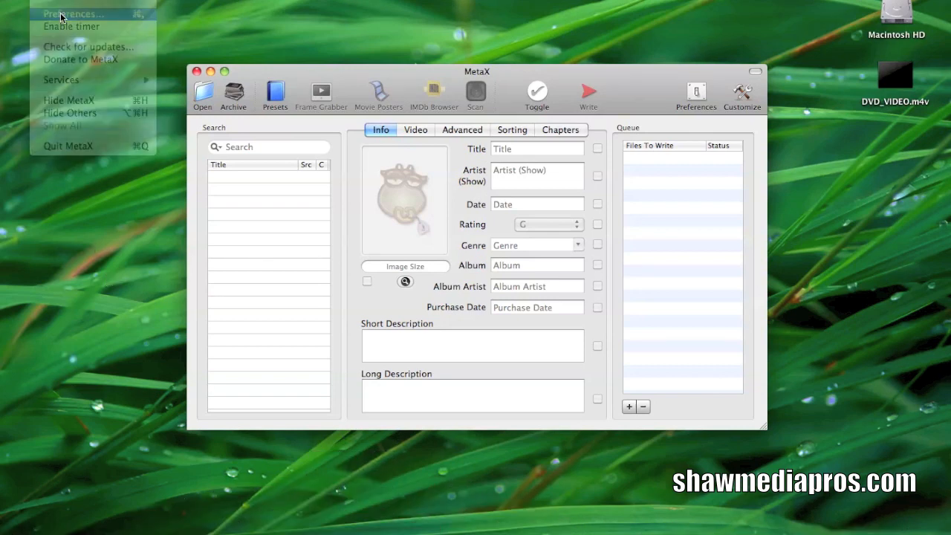
pyautogui.click(74, 14)
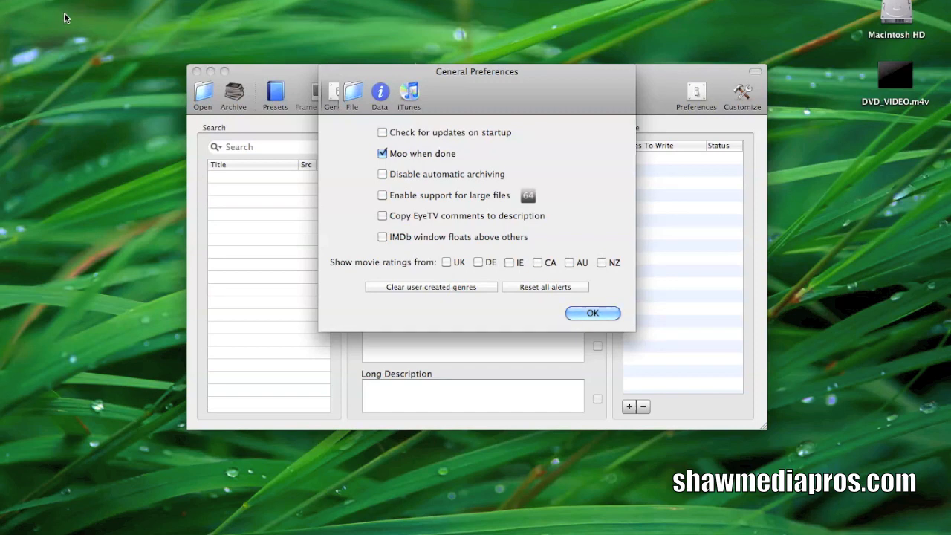
pyautogui.click(380, 93)
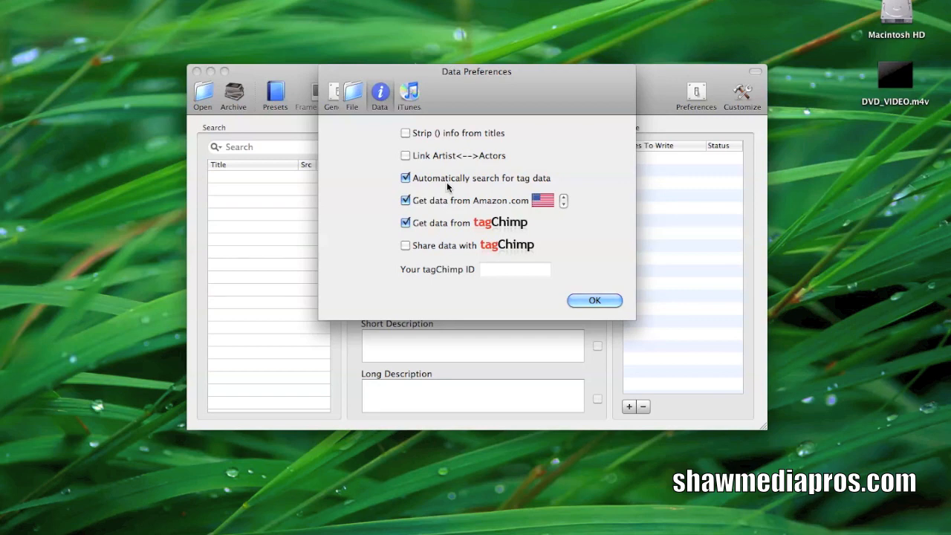
pyautogui.moveTo(416, 200)
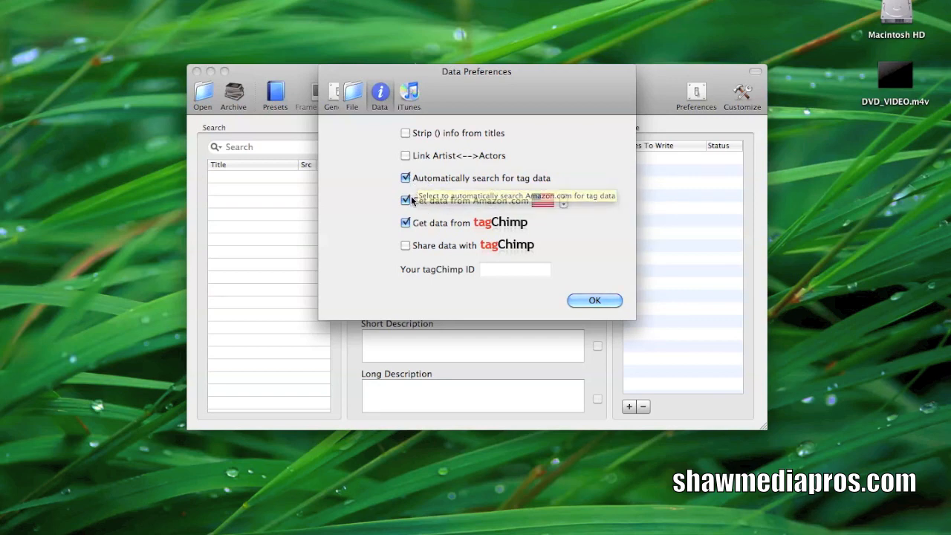
pyautogui.moveTo(416, 108)
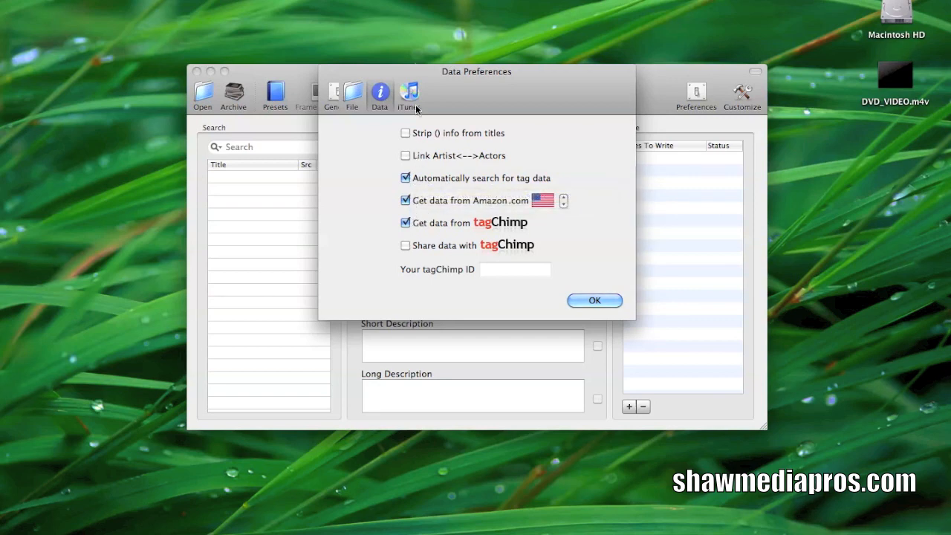
pyautogui.click(408, 95)
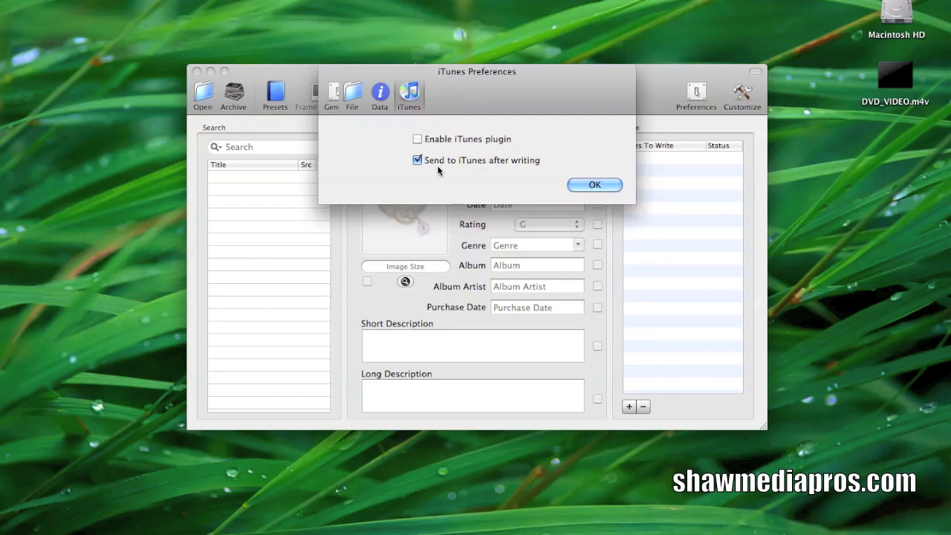
pyautogui.click(594, 184)
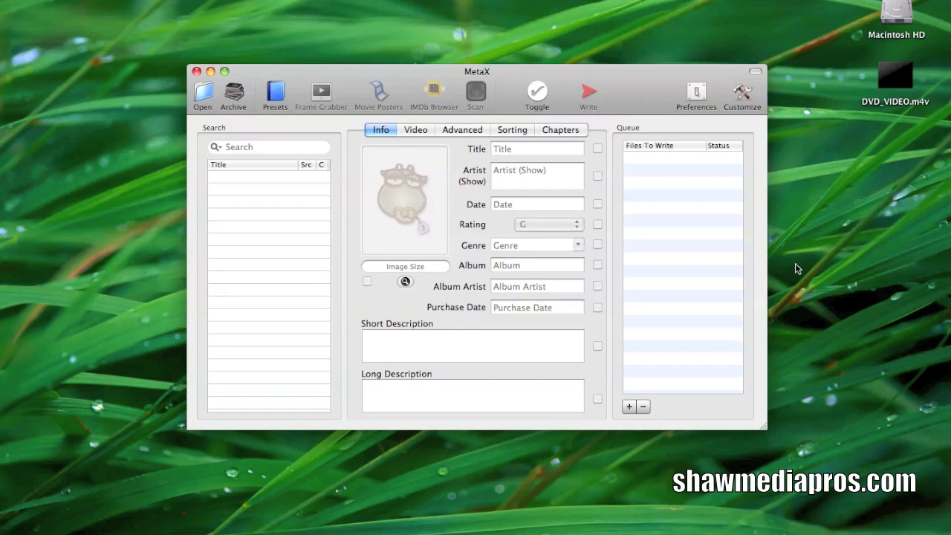
pyautogui.moveTo(743, 100)
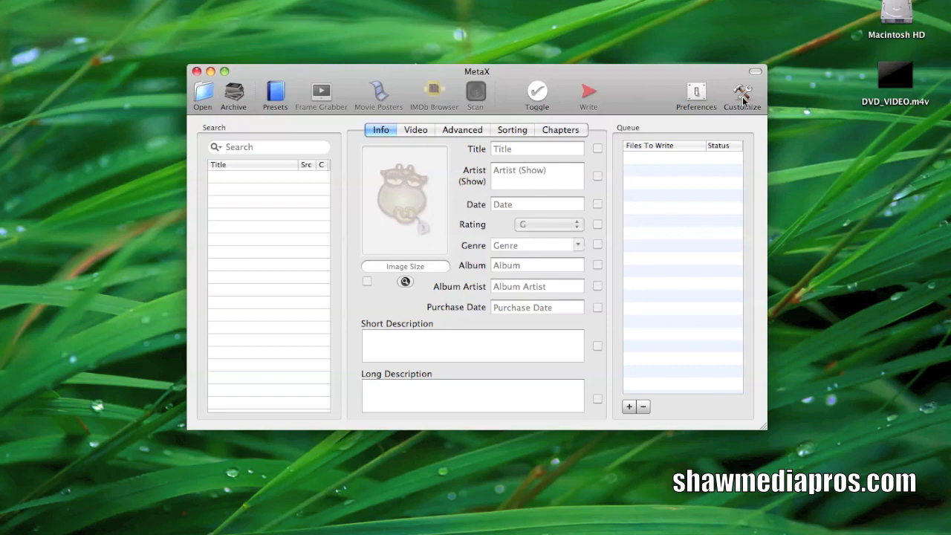
pyautogui.moveTo(643, 126)
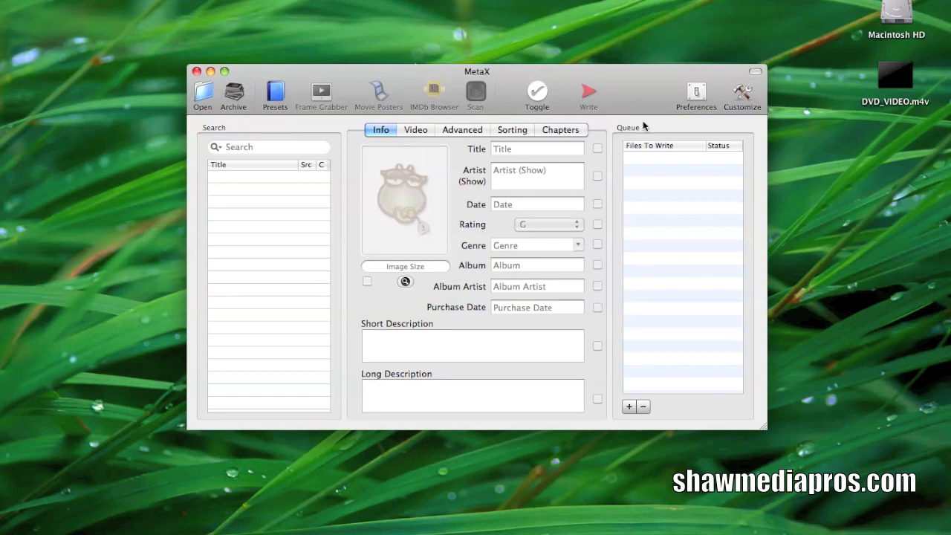
pyautogui.moveTo(897, 73)
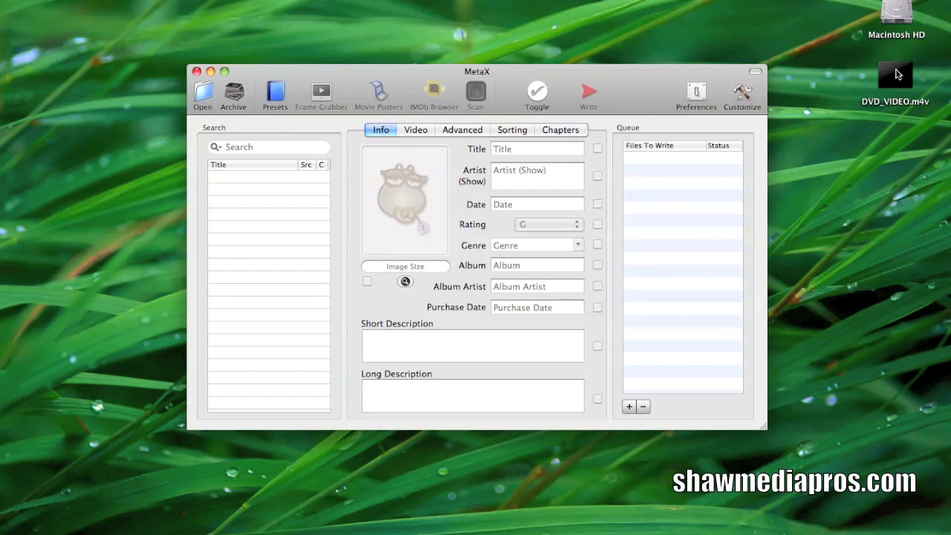
# Drop DVD_VIDEO.m4v from the Desktop into MetaX and classify it as a Movie.
pyautogui.moveTo(895, 75); pyautogui.dragTo(253, 208)
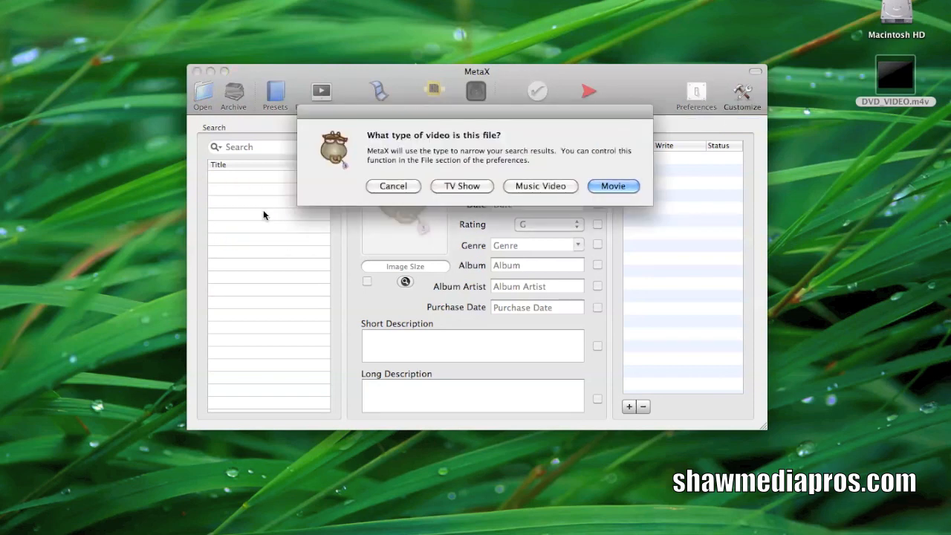
pyautogui.moveTo(540, 186)
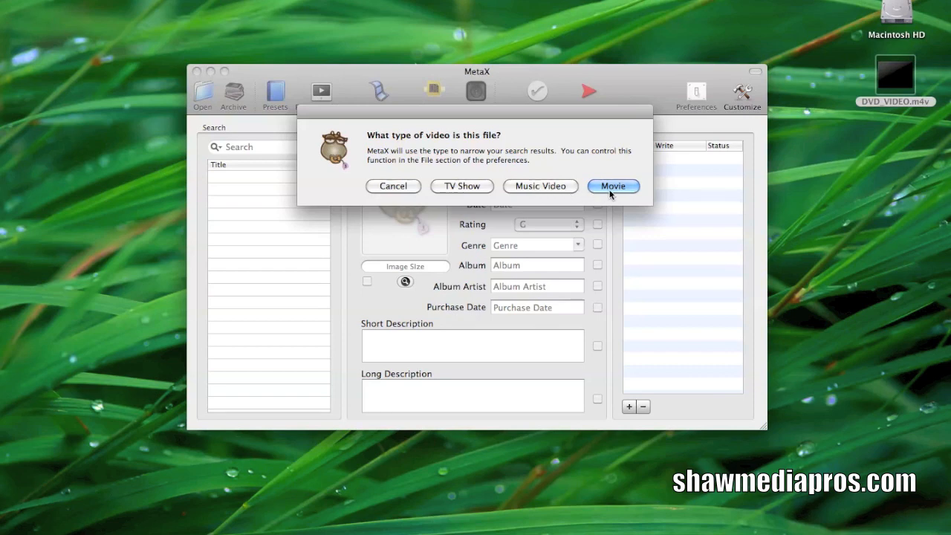
pyautogui.click(612, 186)
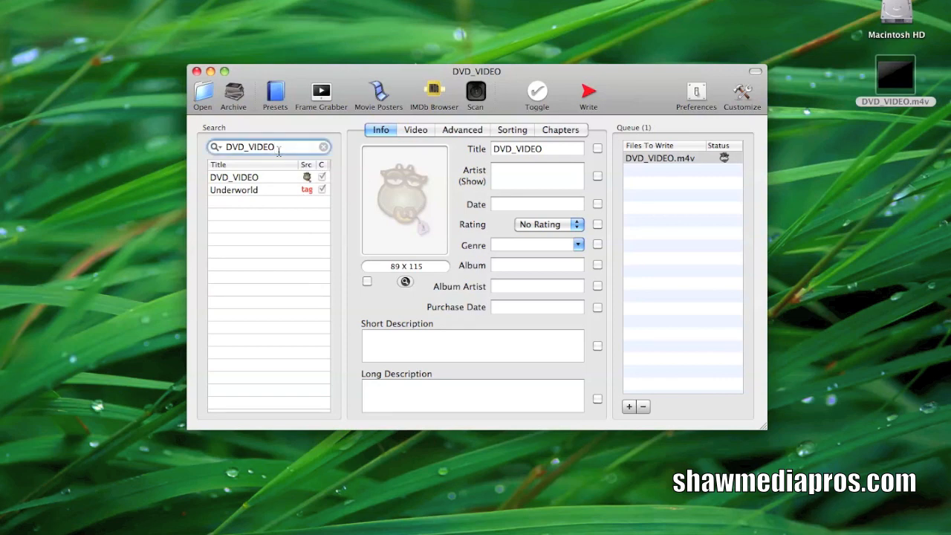
# Search MetaX for 'the karate kid 2' to fetch matching movie titles.
pyautogui.click(322, 147)
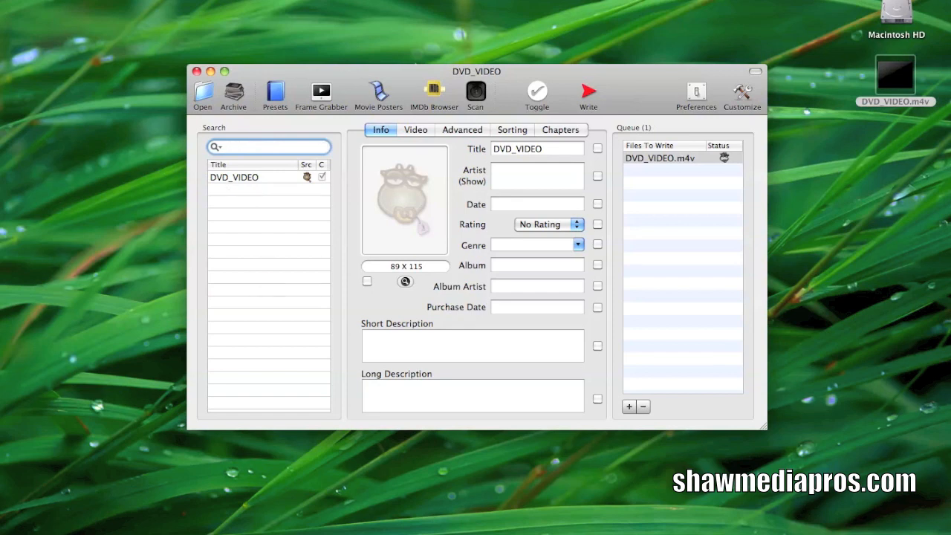
pyautogui.write('the k')
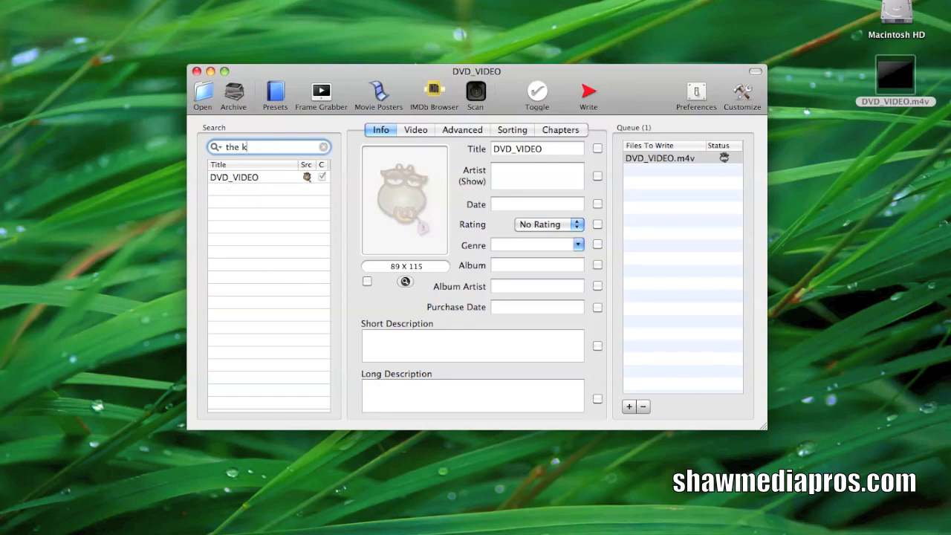
pyautogui.write('arete')
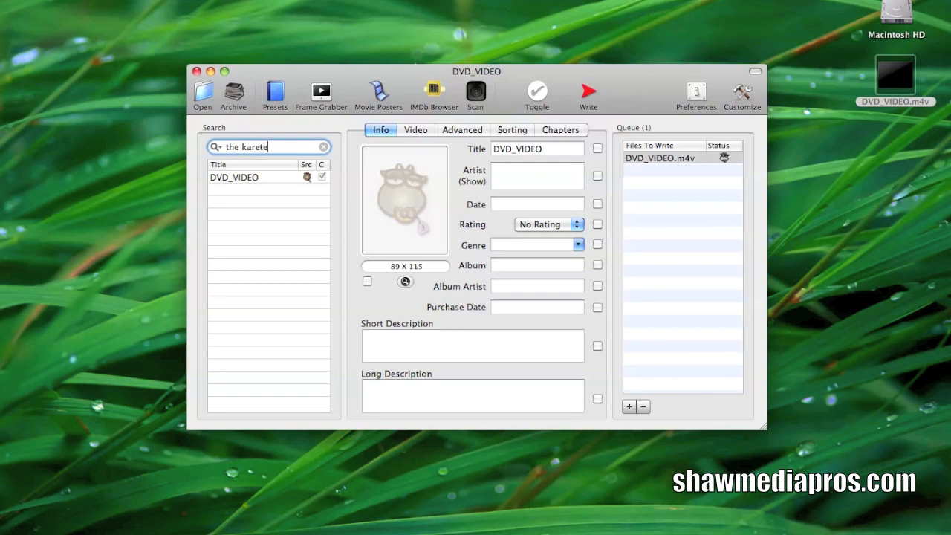
pyautogui.write('kid')
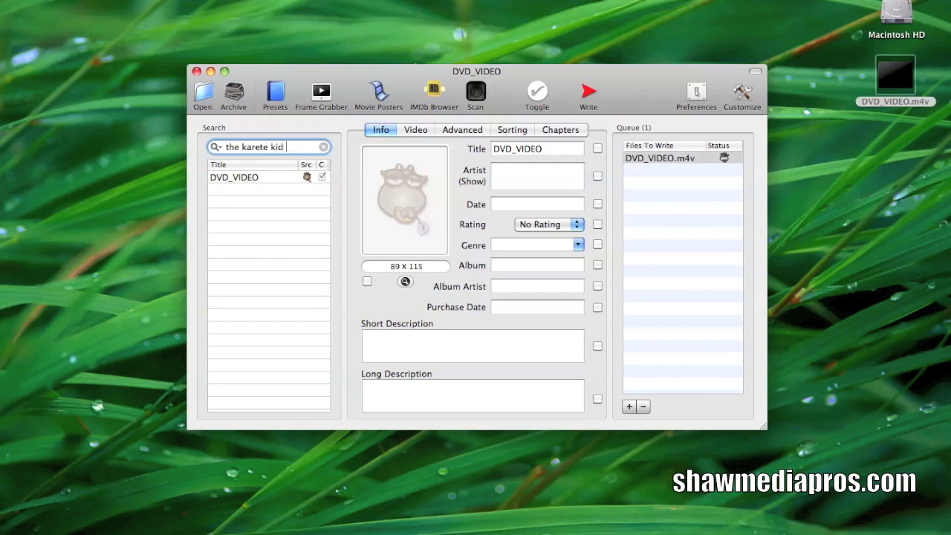
pyautogui.write('2')
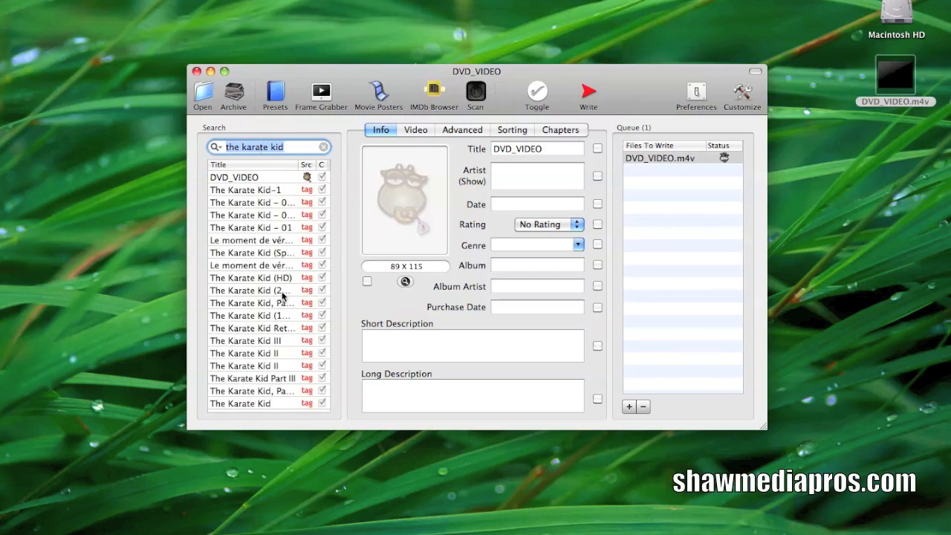
pyautogui.click(251, 290)
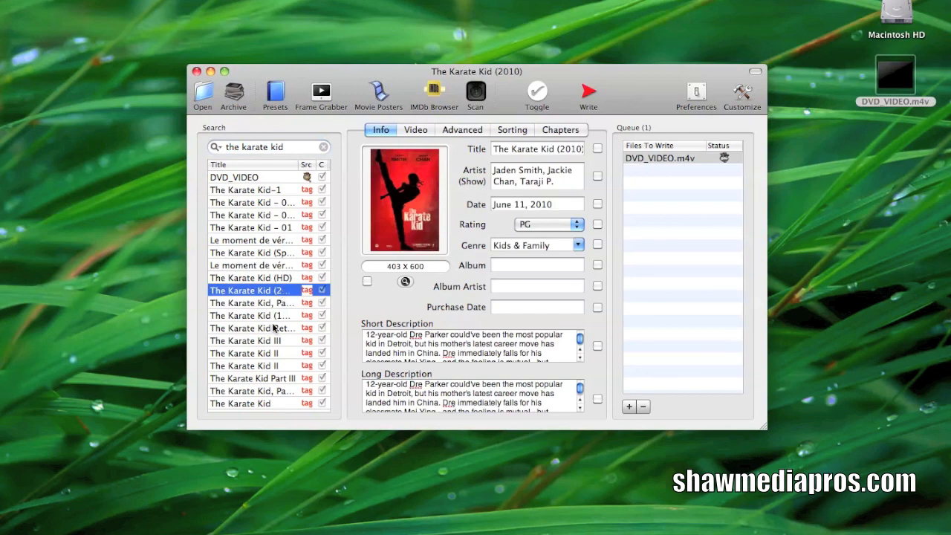
pyautogui.moveTo(272, 359)
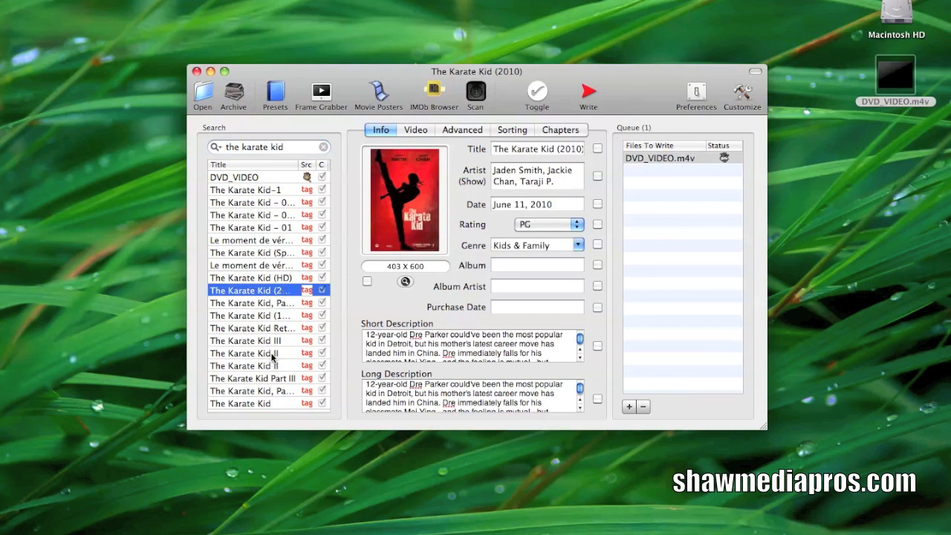
pyautogui.click(251, 365)
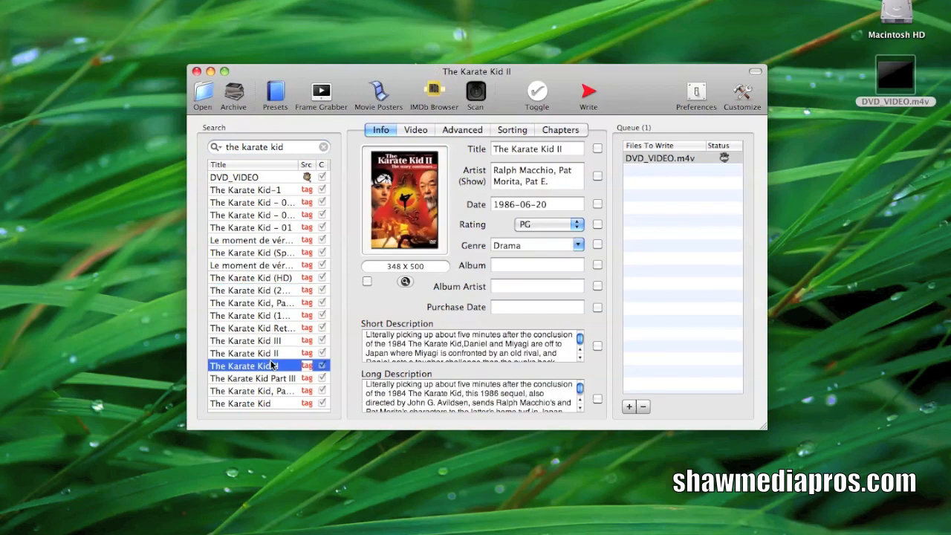
pyautogui.click(252, 353)
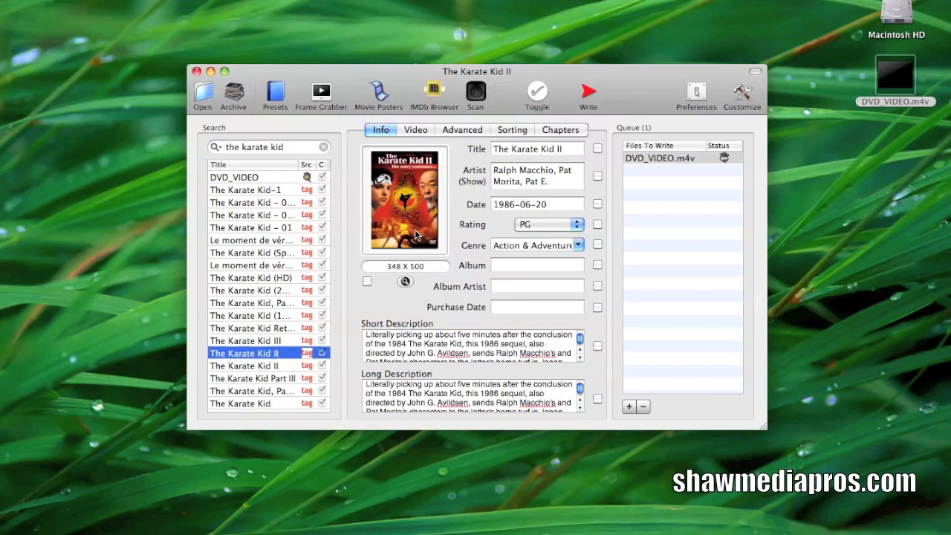
pyautogui.moveTo(438, 156)
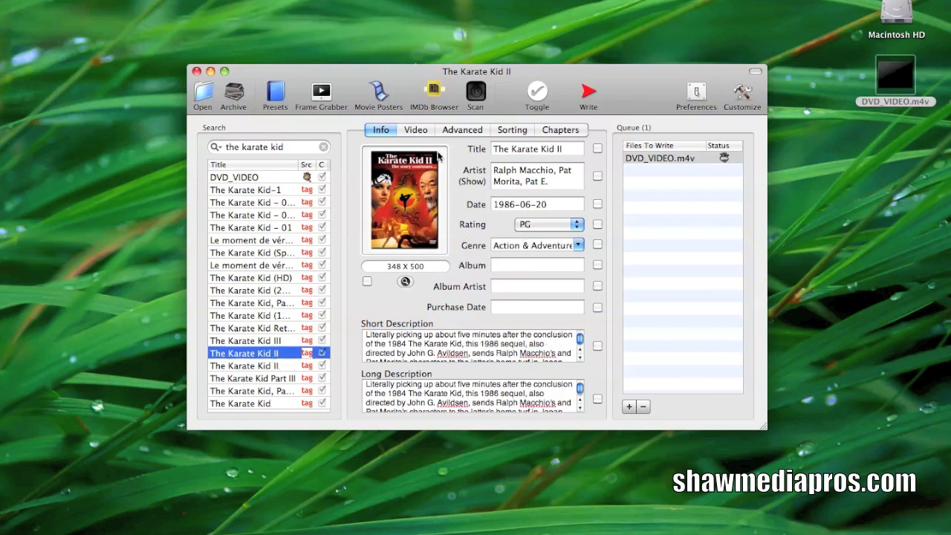
pyautogui.click(461, 129)
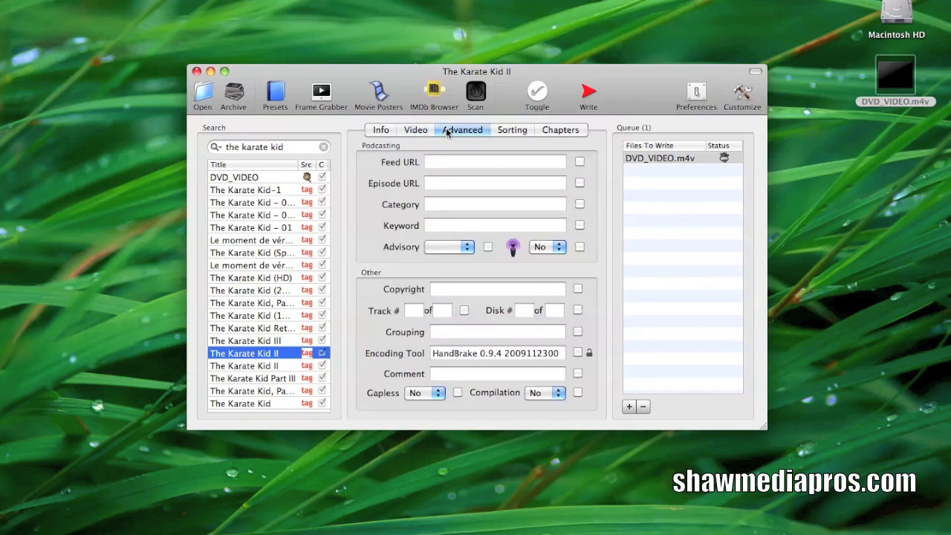
pyautogui.click(415, 129)
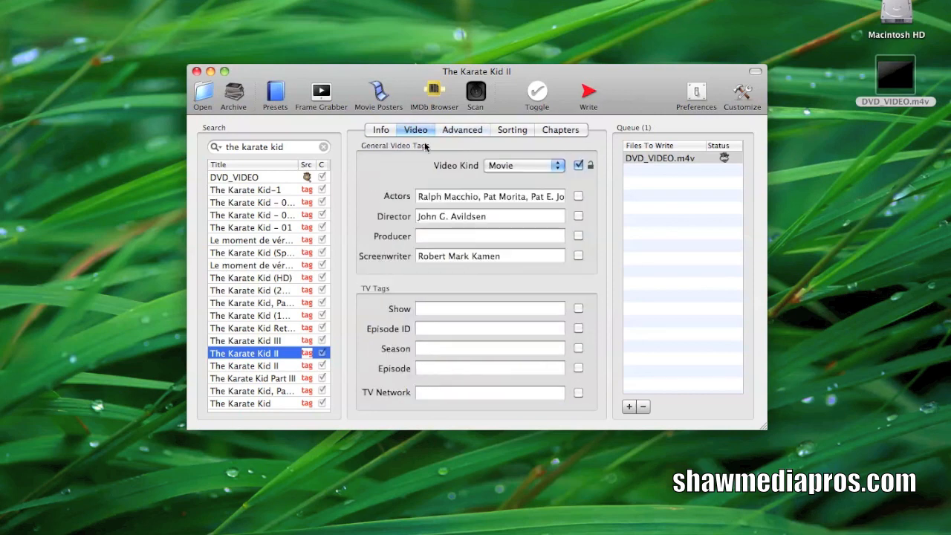
pyautogui.click(382, 129)
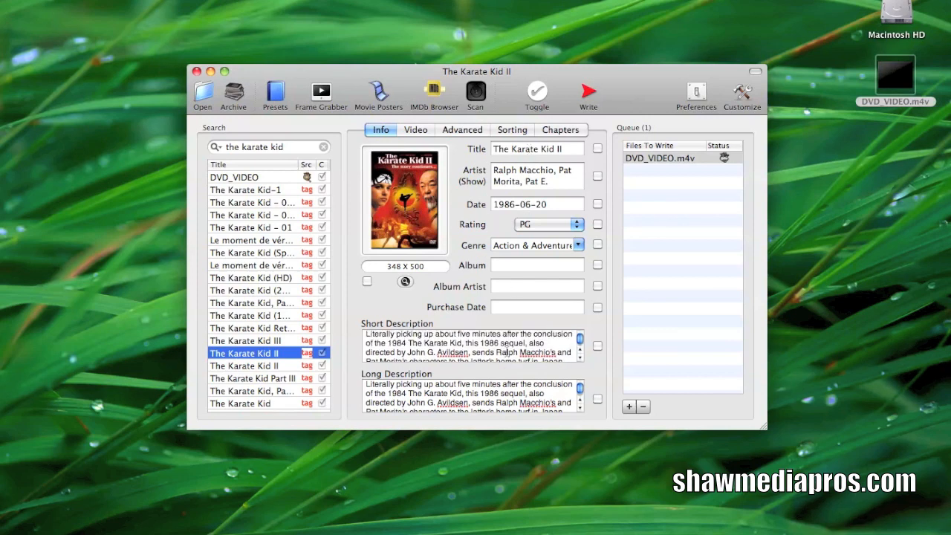
# Toggle all tag fields on for writing and set the Title to 'The Karate Kid 2'.
pyautogui.click(535, 89)
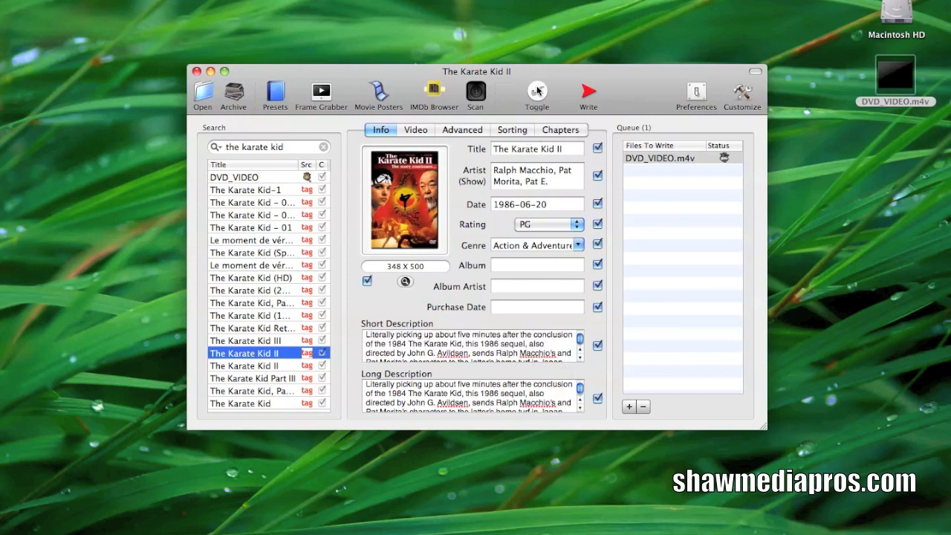
pyautogui.click(416, 129)
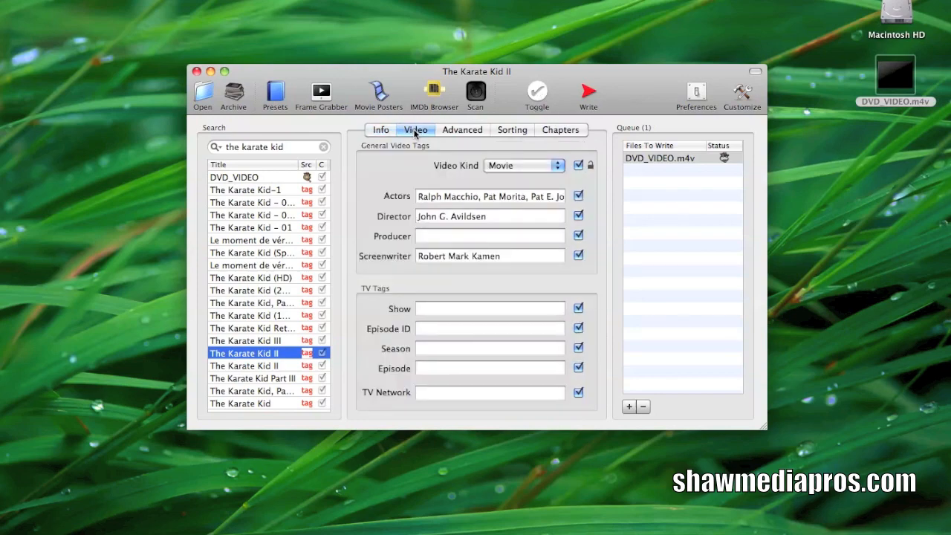
pyautogui.click(380, 129)
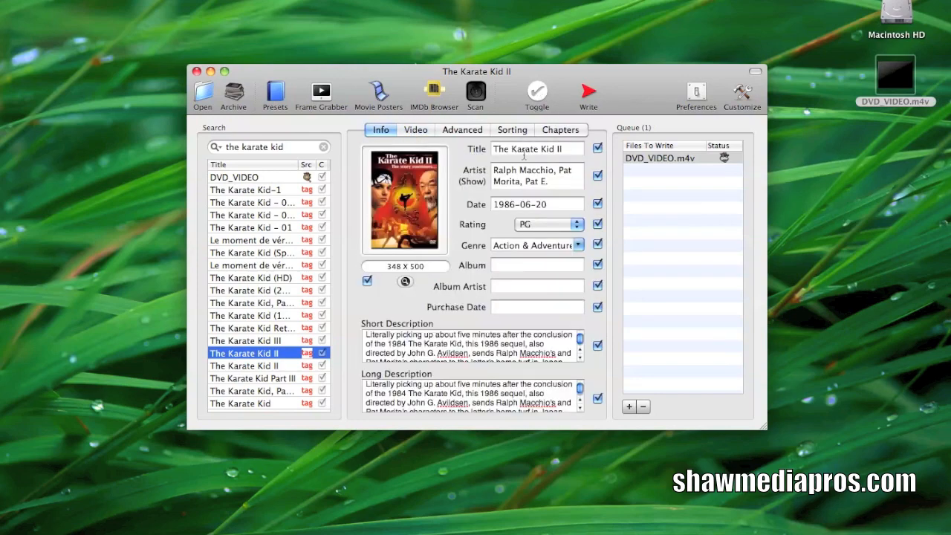
pyautogui.click(536, 148)
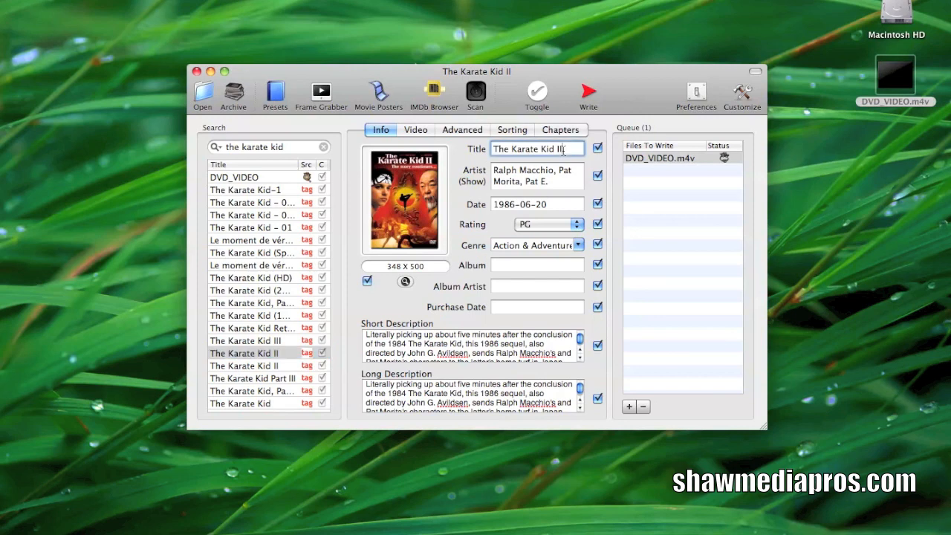
pyautogui.write('The Karate Kid')
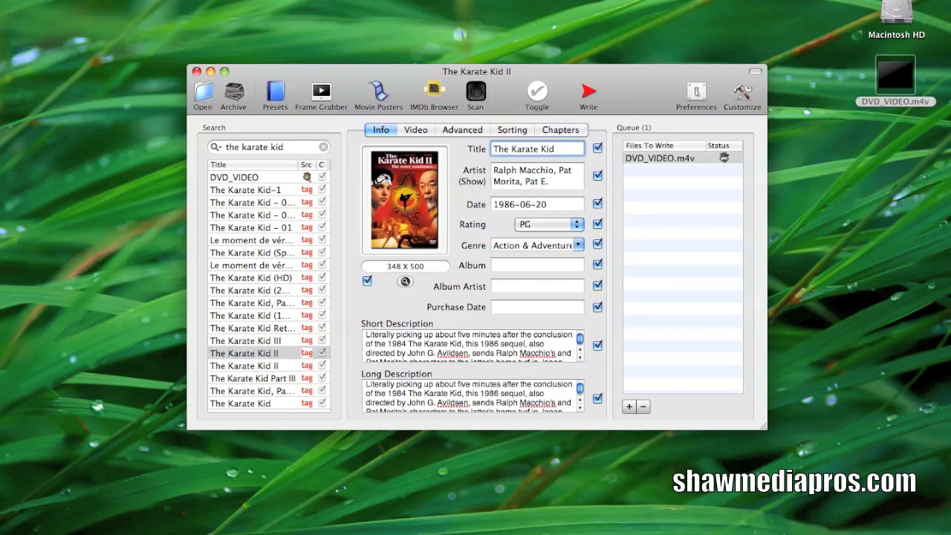
pyautogui.write('2')
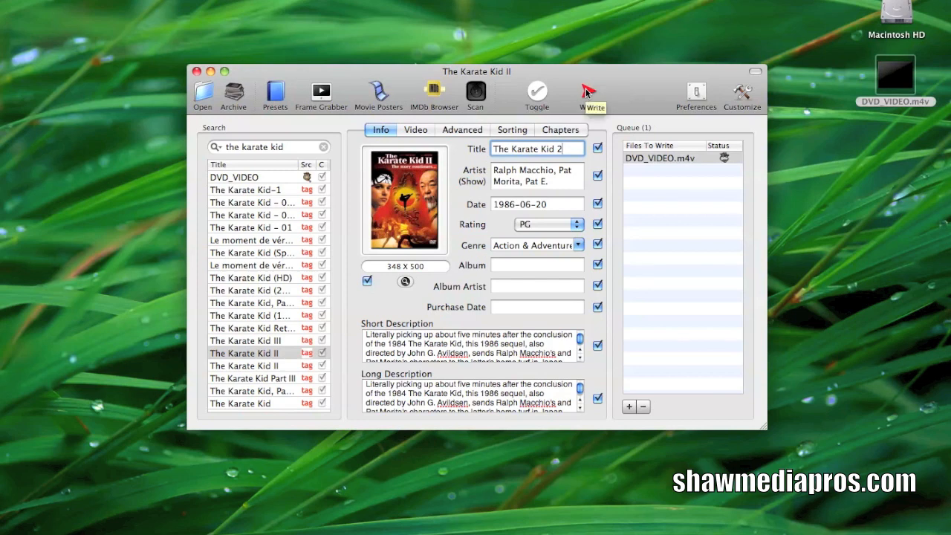
# Write the selected tags into the queued DVD_VIDEO.m4v file.
pyautogui.click(587, 93)
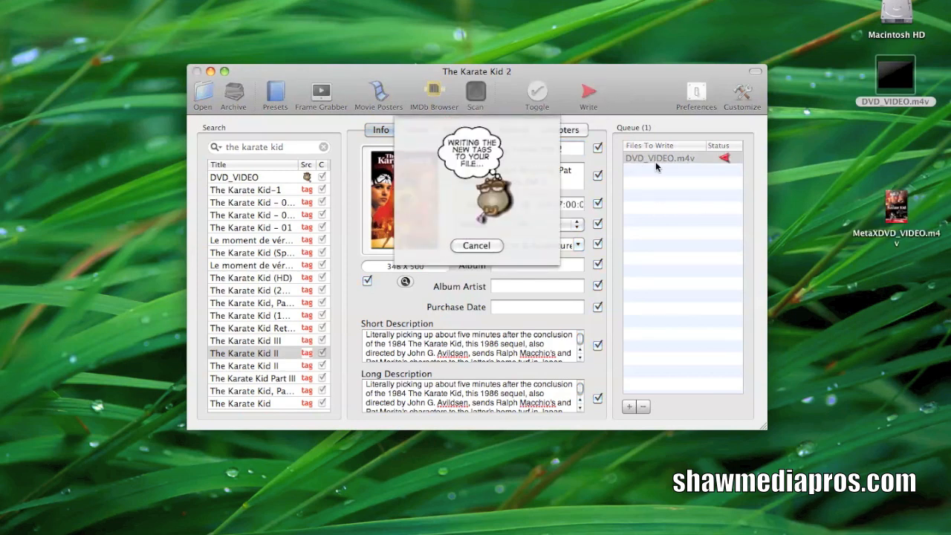
pyautogui.moveTo(680, 167)
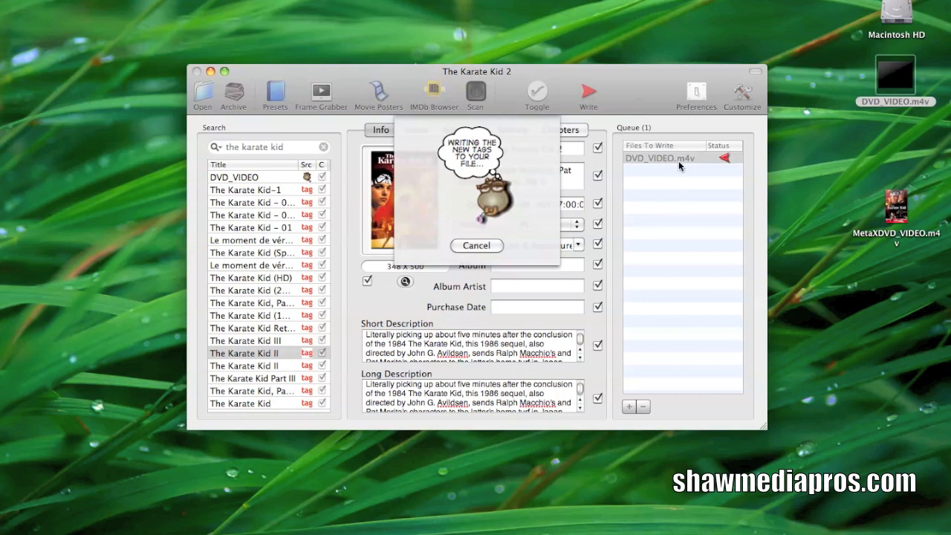
pyautogui.moveTo(836, 225)
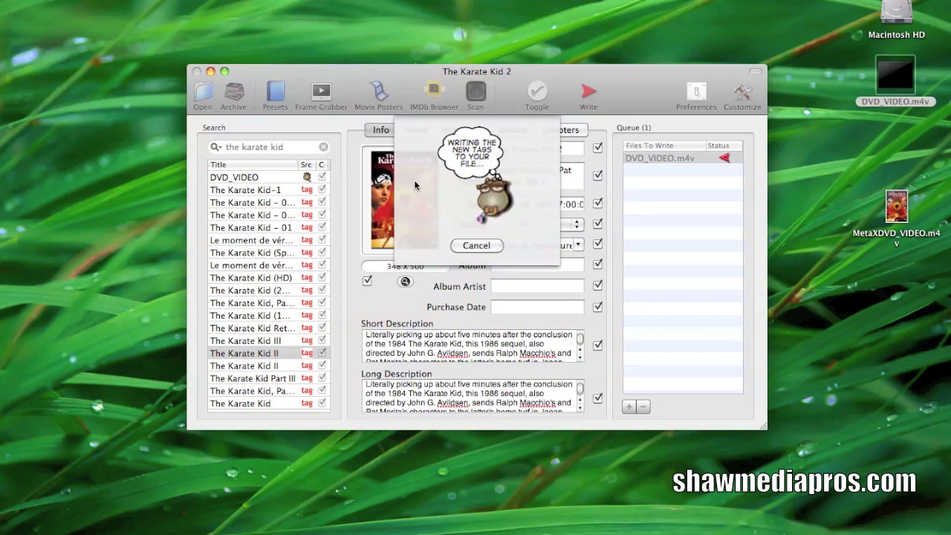
pyautogui.moveTo(476, 194)
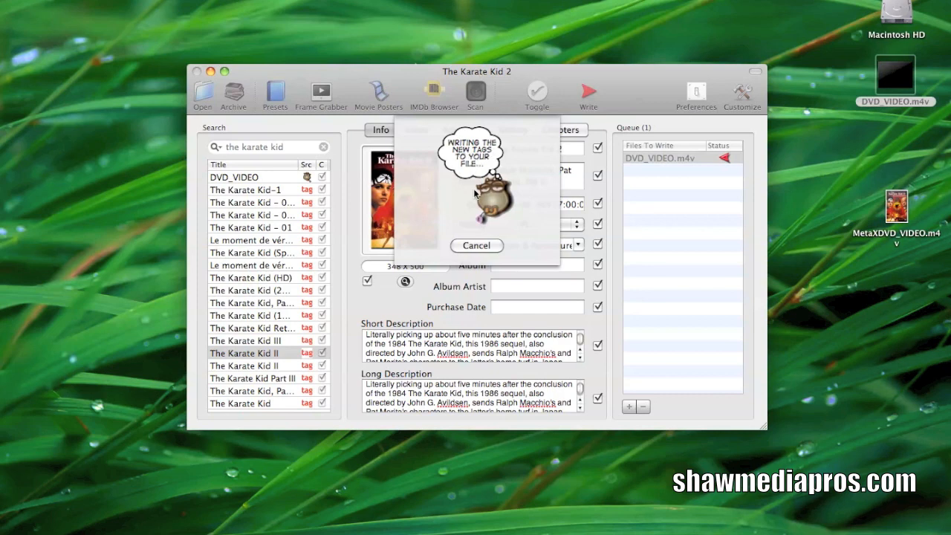
pyautogui.moveTo(486, 179)
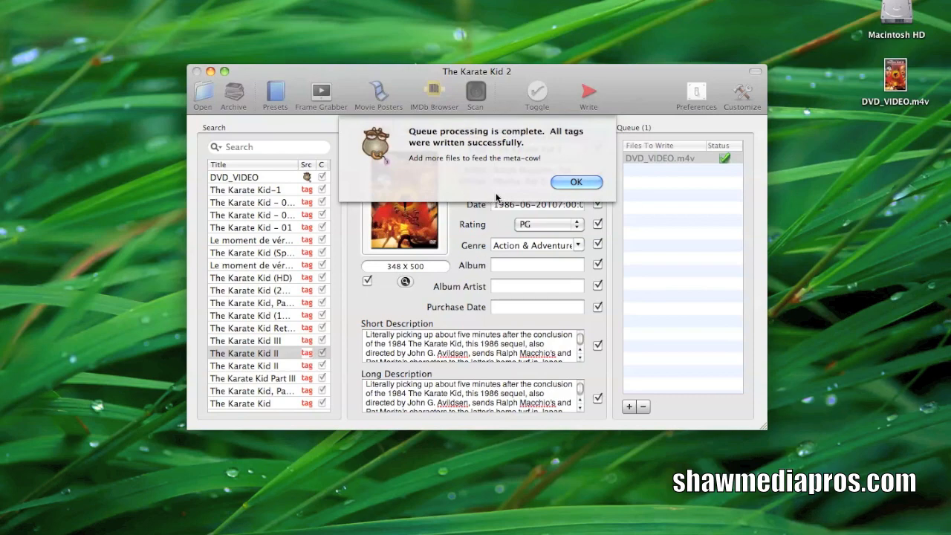
# Acknowledge the tags-written alert and quit MetaX.
pyautogui.click(575, 181)
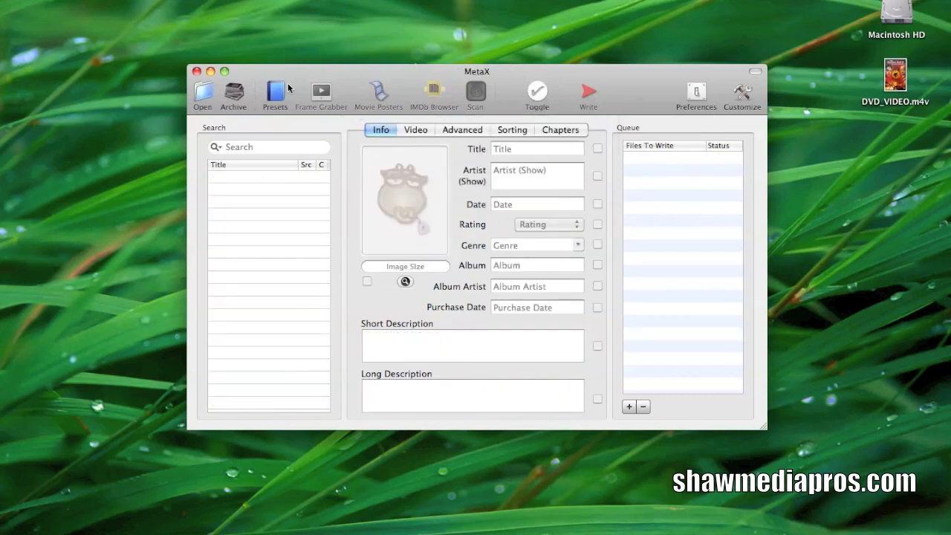
pyautogui.click(198, 72)
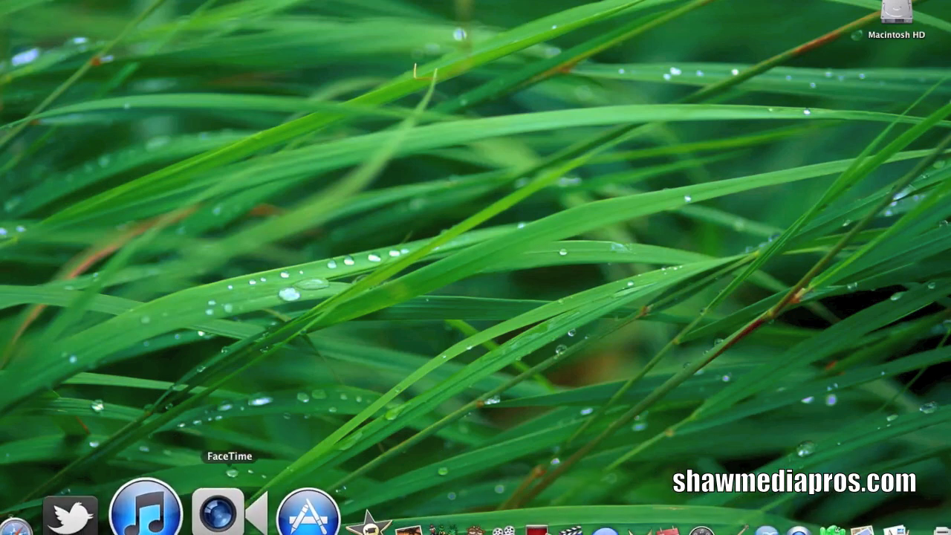
# Launch iTunes and show the Movies library as a grid of posters.
pyautogui.click(146, 512)
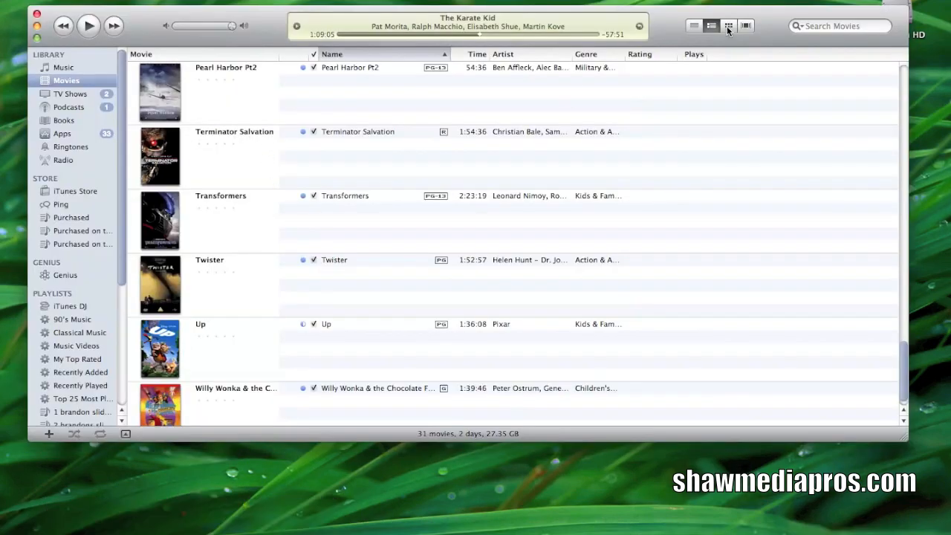
pyautogui.click(728, 25)
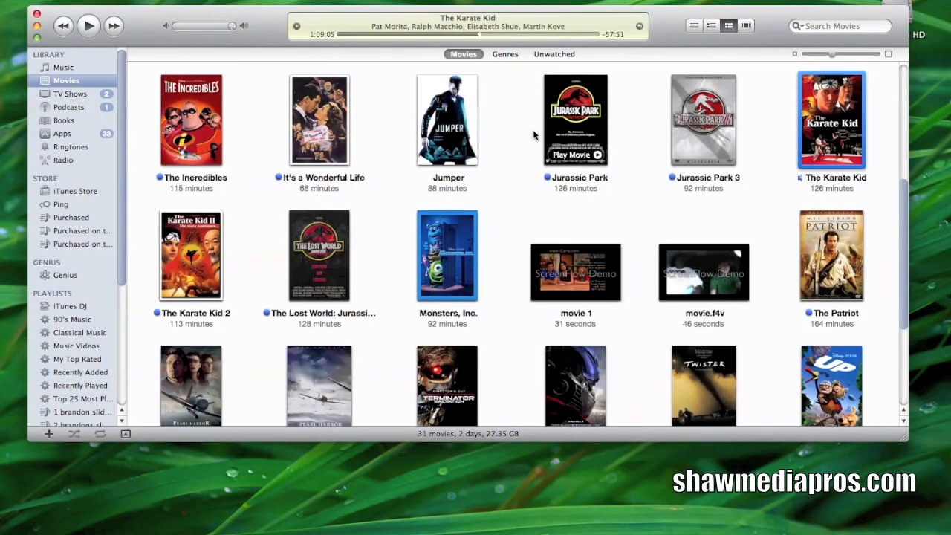
pyautogui.moveTo(191, 289)
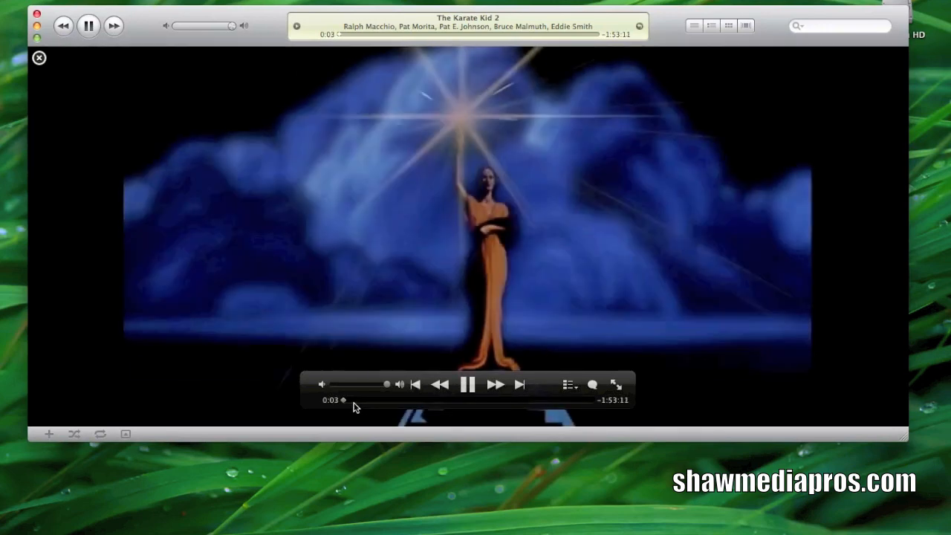
# Scrub The Karate Kid 2 ahead to about 1:27:45 and pause playback.
pyautogui.moveTo(344, 399); pyautogui.dragTo(356, 400)
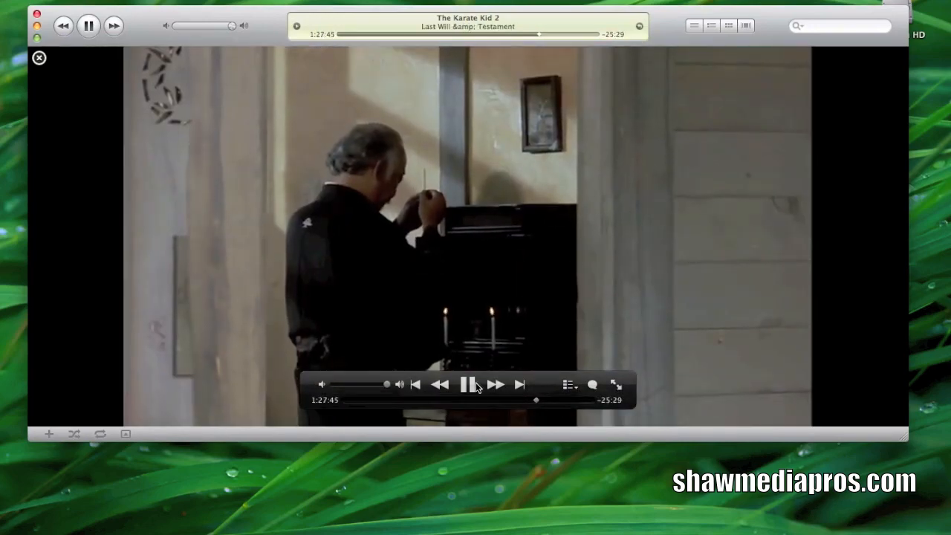
pyautogui.click(468, 384)
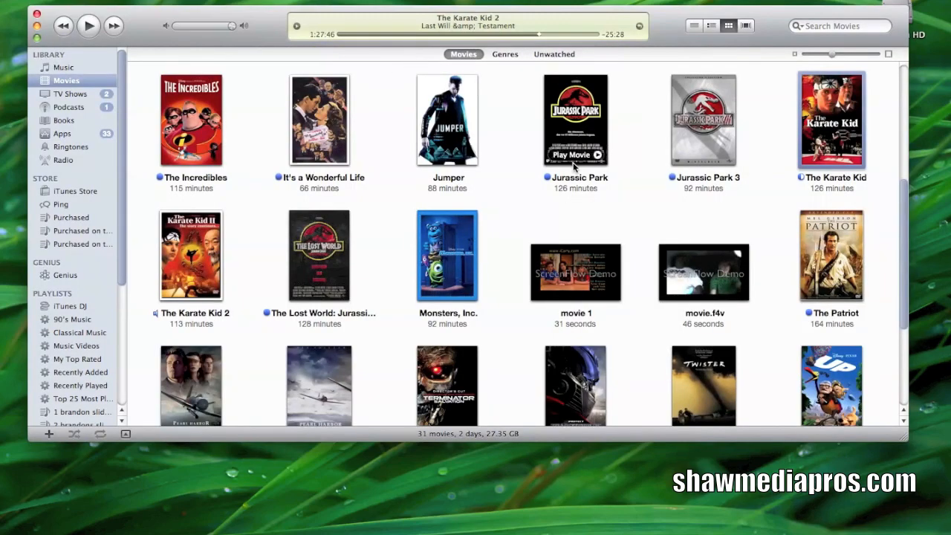
pyautogui.scroll(-3)
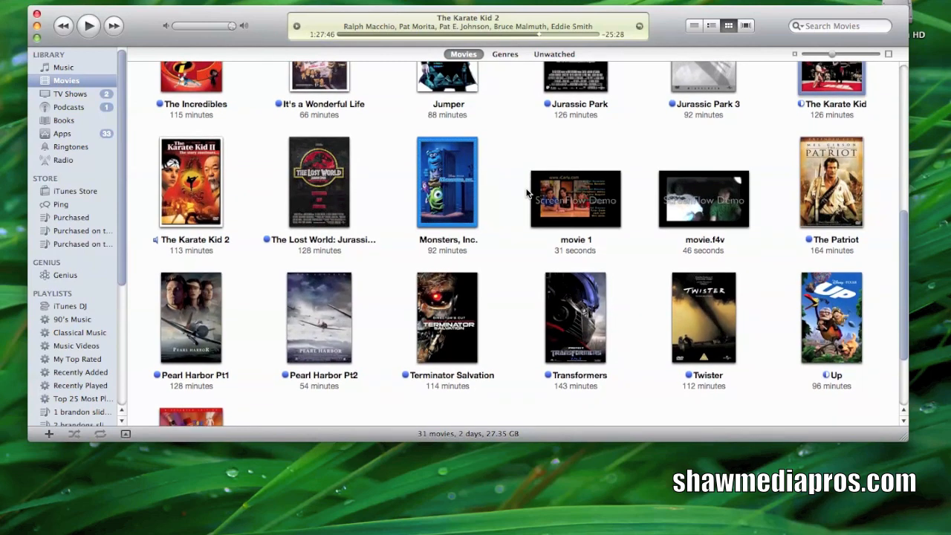
pyautogui.moveTo(513, 205)
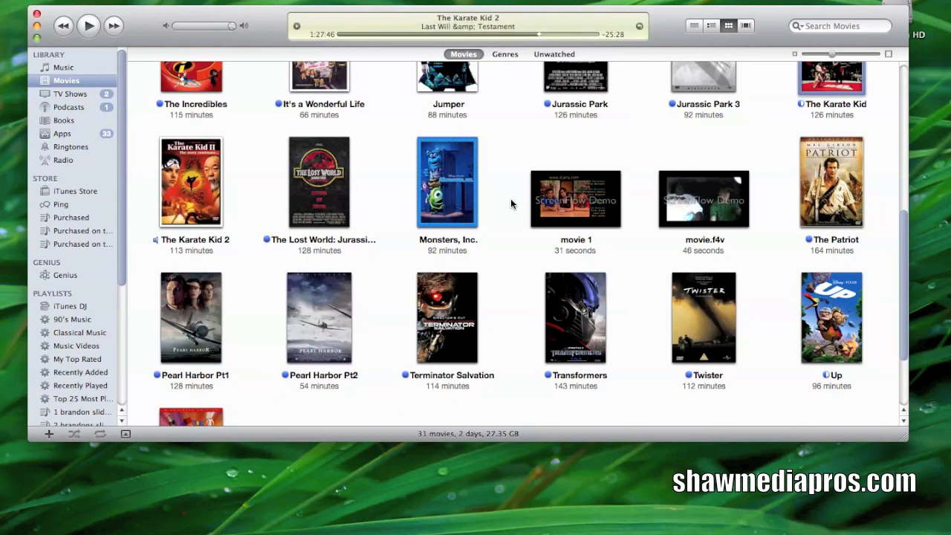
pyautogui.scroll(-3)
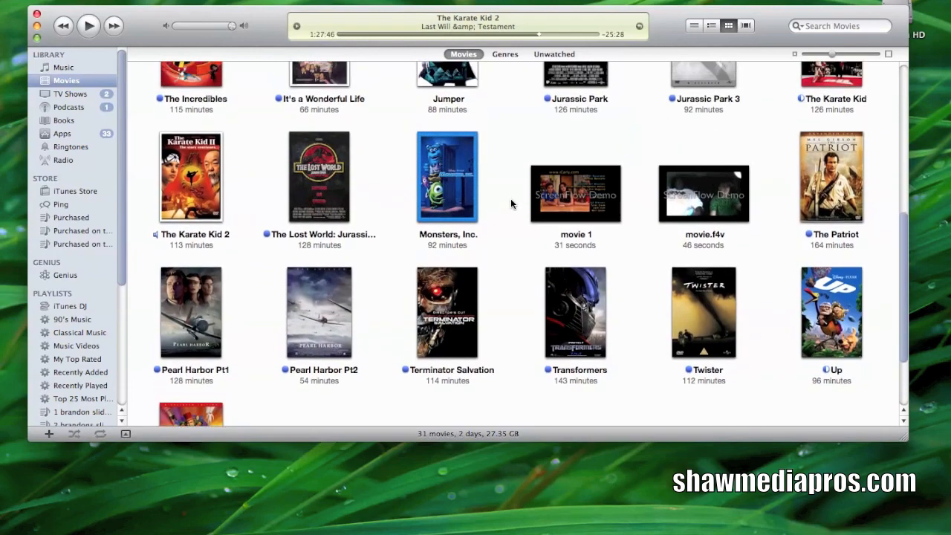
pyautogui.scroll(3)
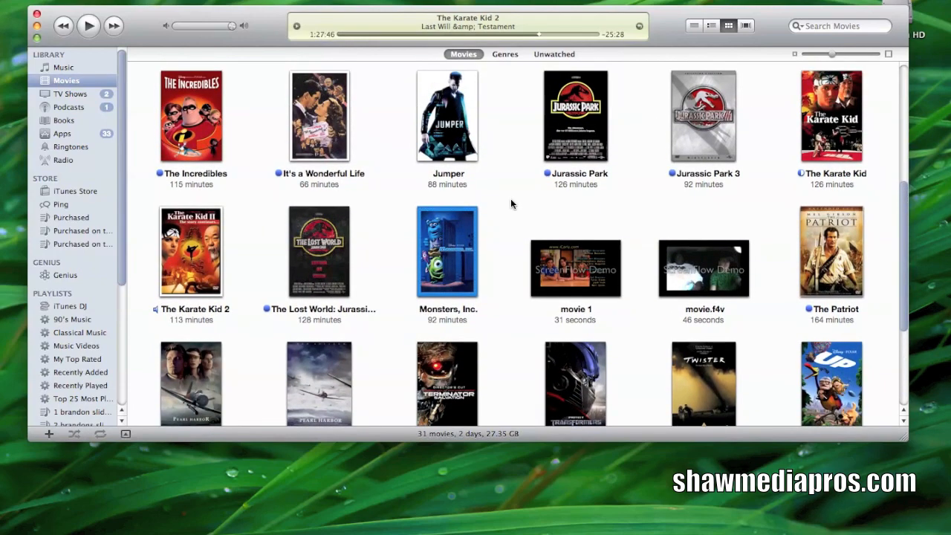
pyautogui.scroll(3)
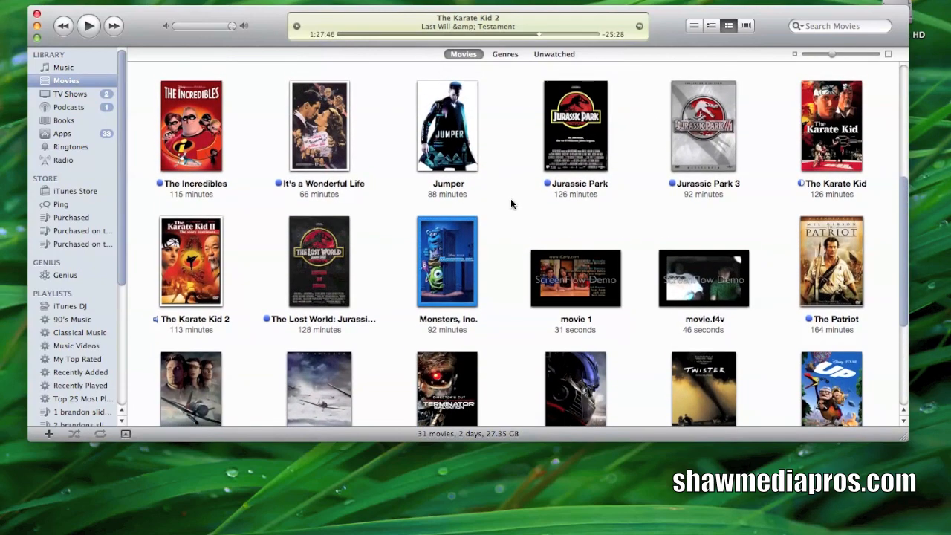
pyautogui.moveTo(241, 73)
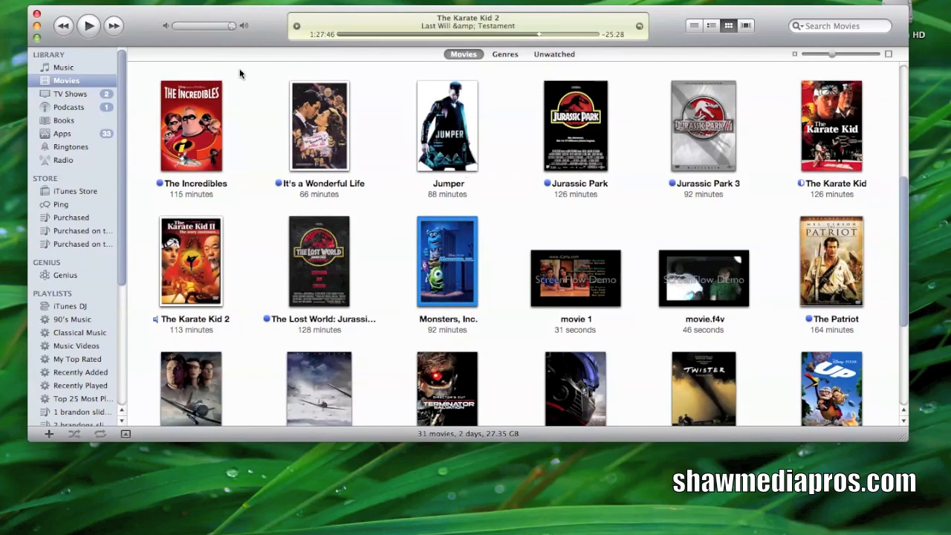